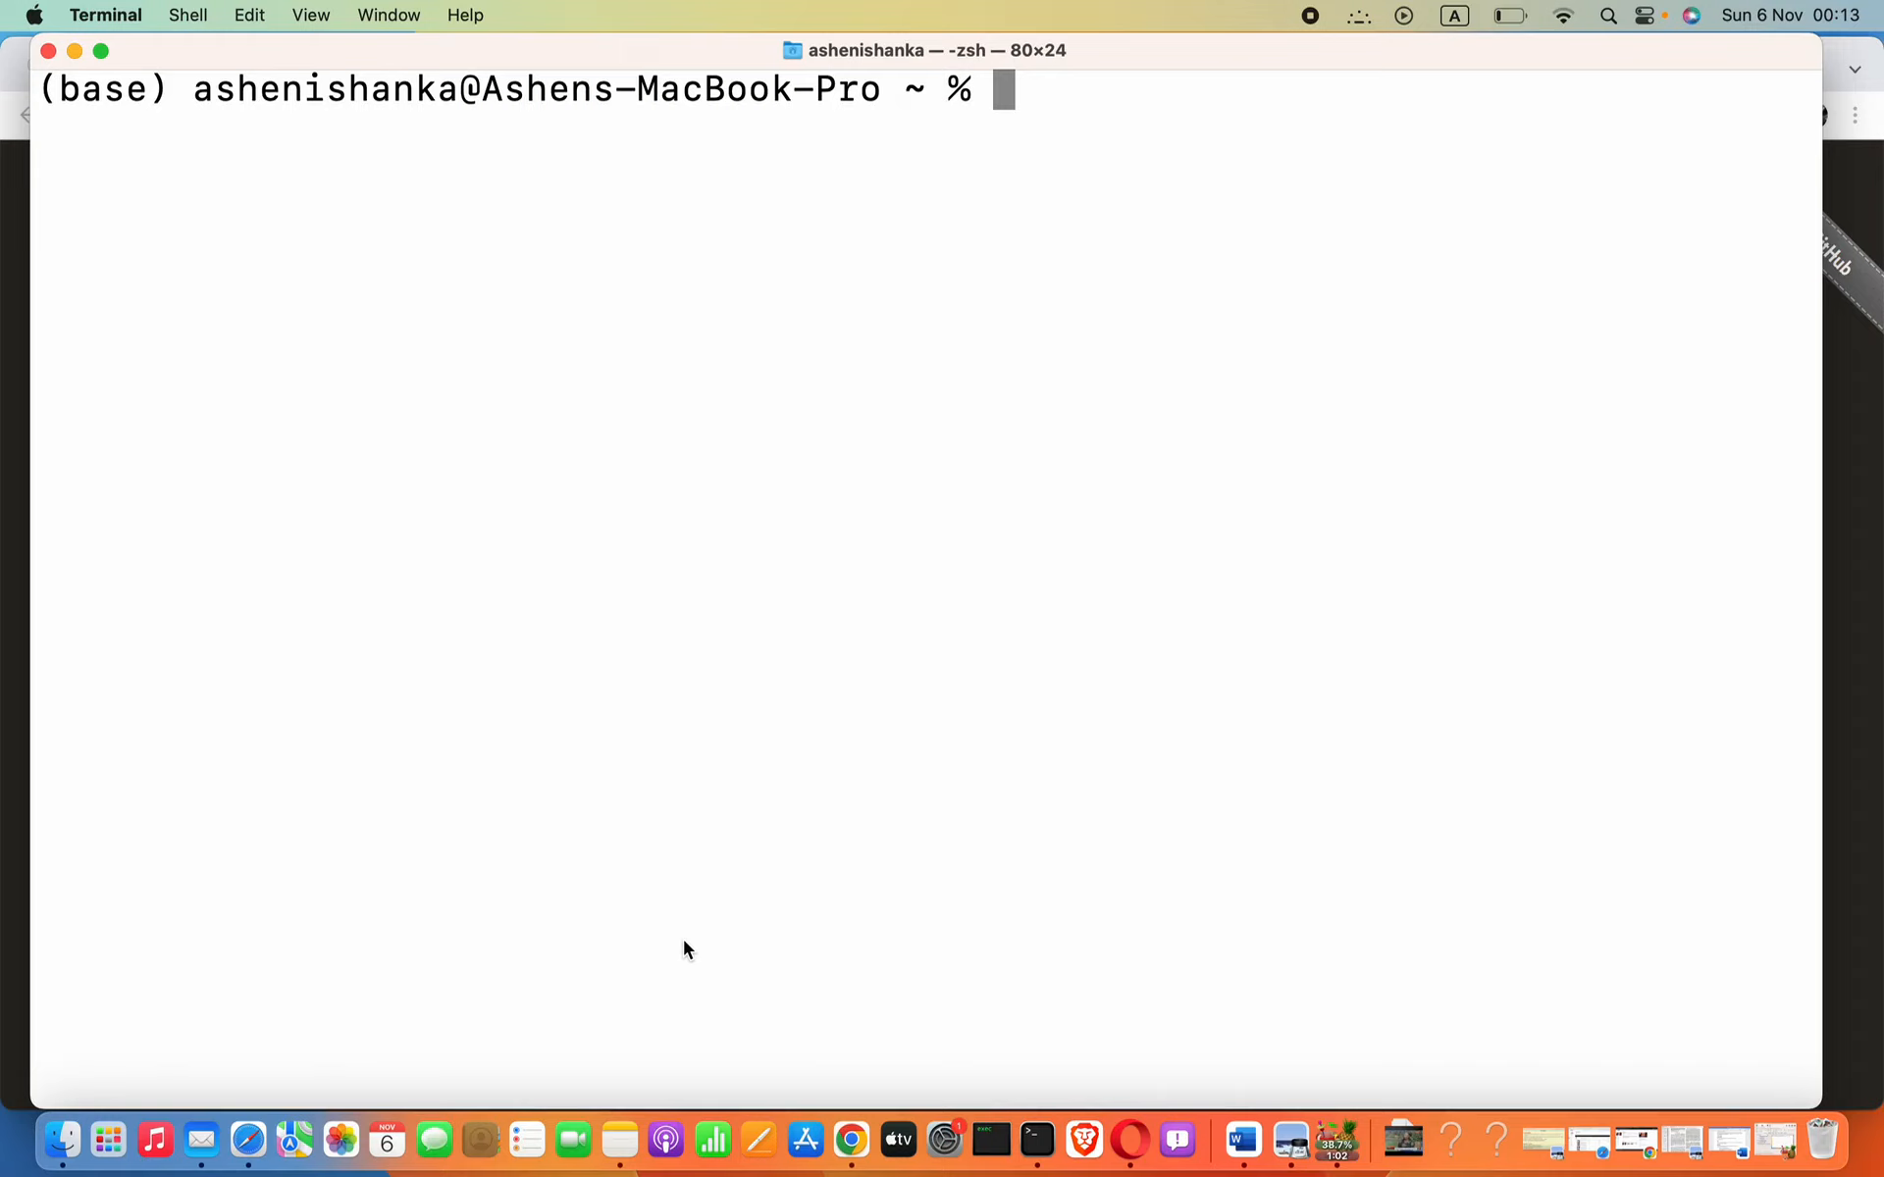
Type stray text at the Terminal prompt, then erase it back to an empty prompt.
type("ph")
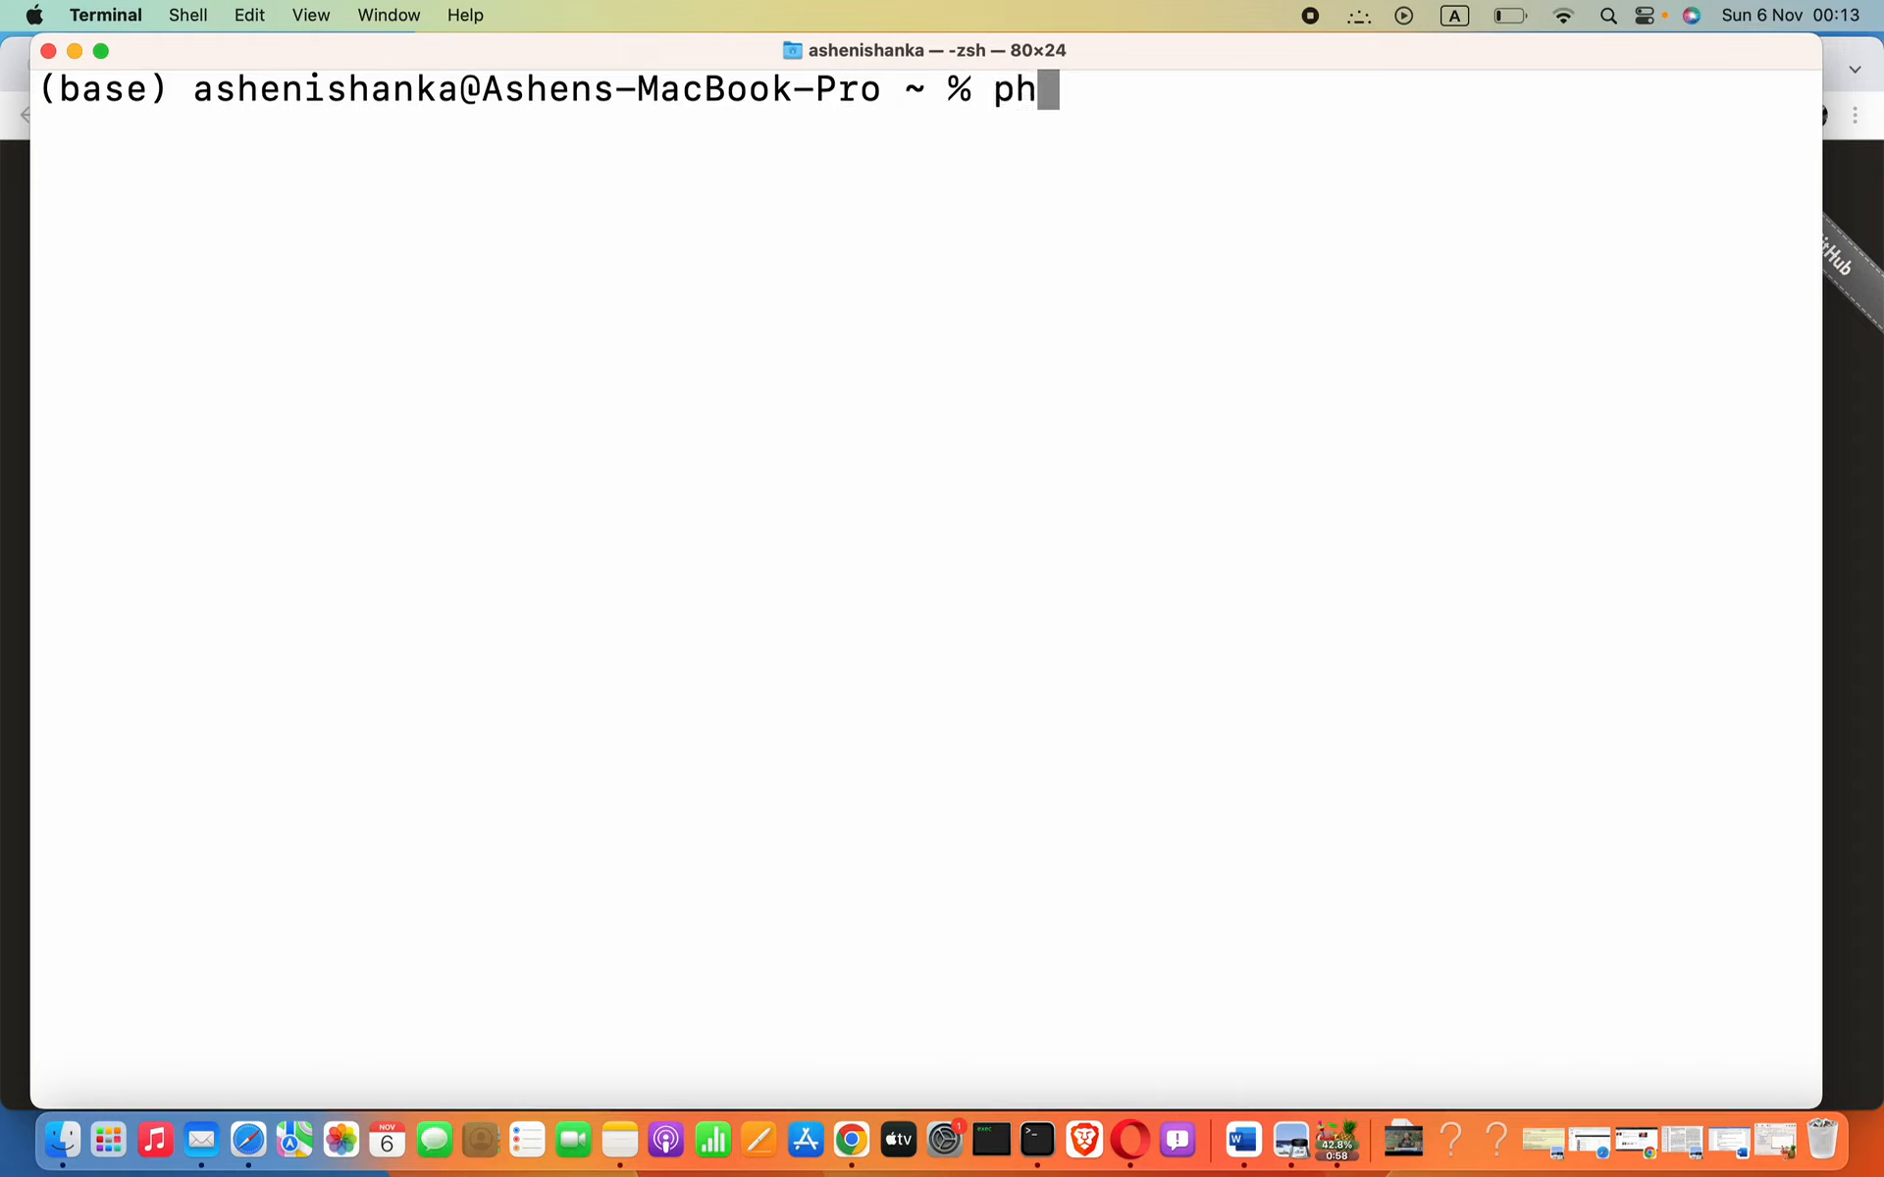
type("p s")
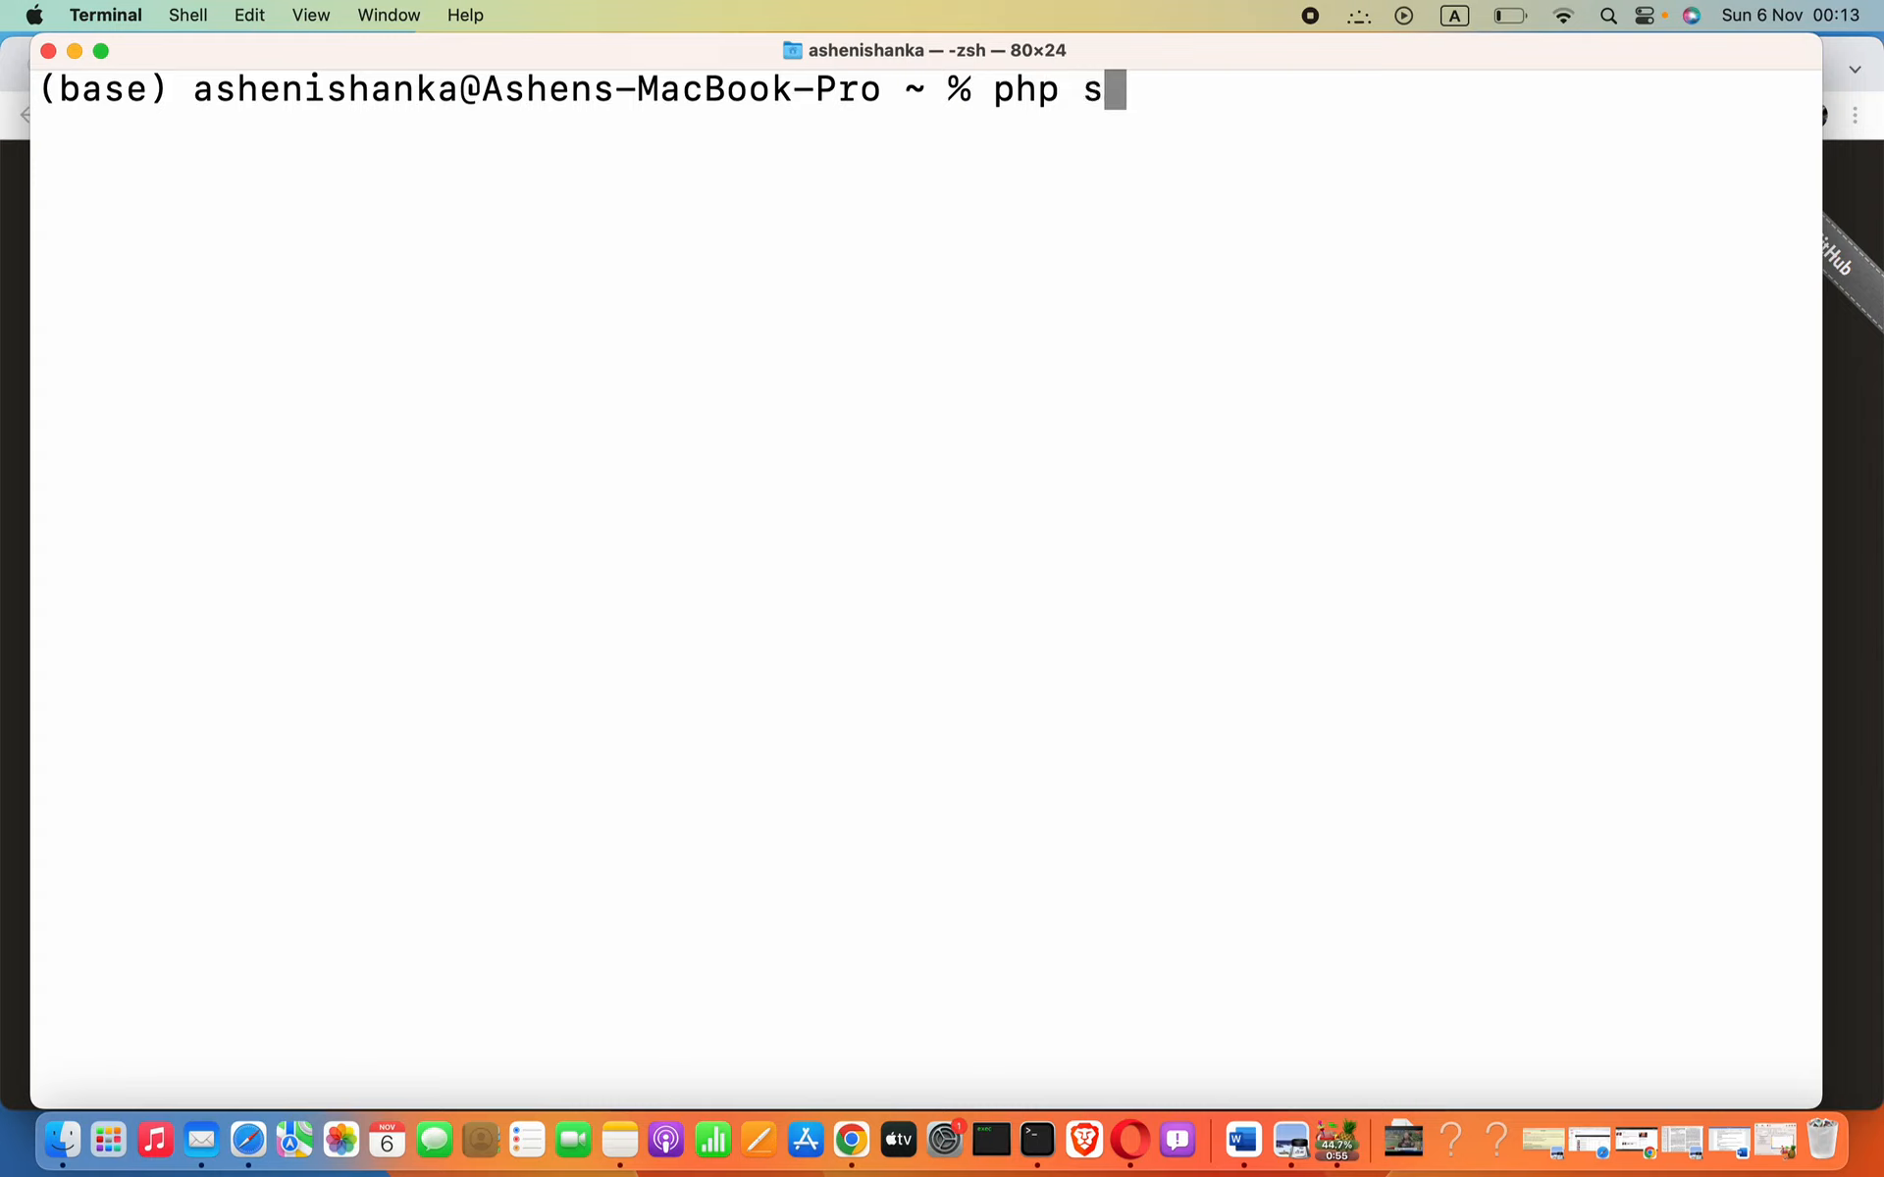
mouse_move(983, 273)
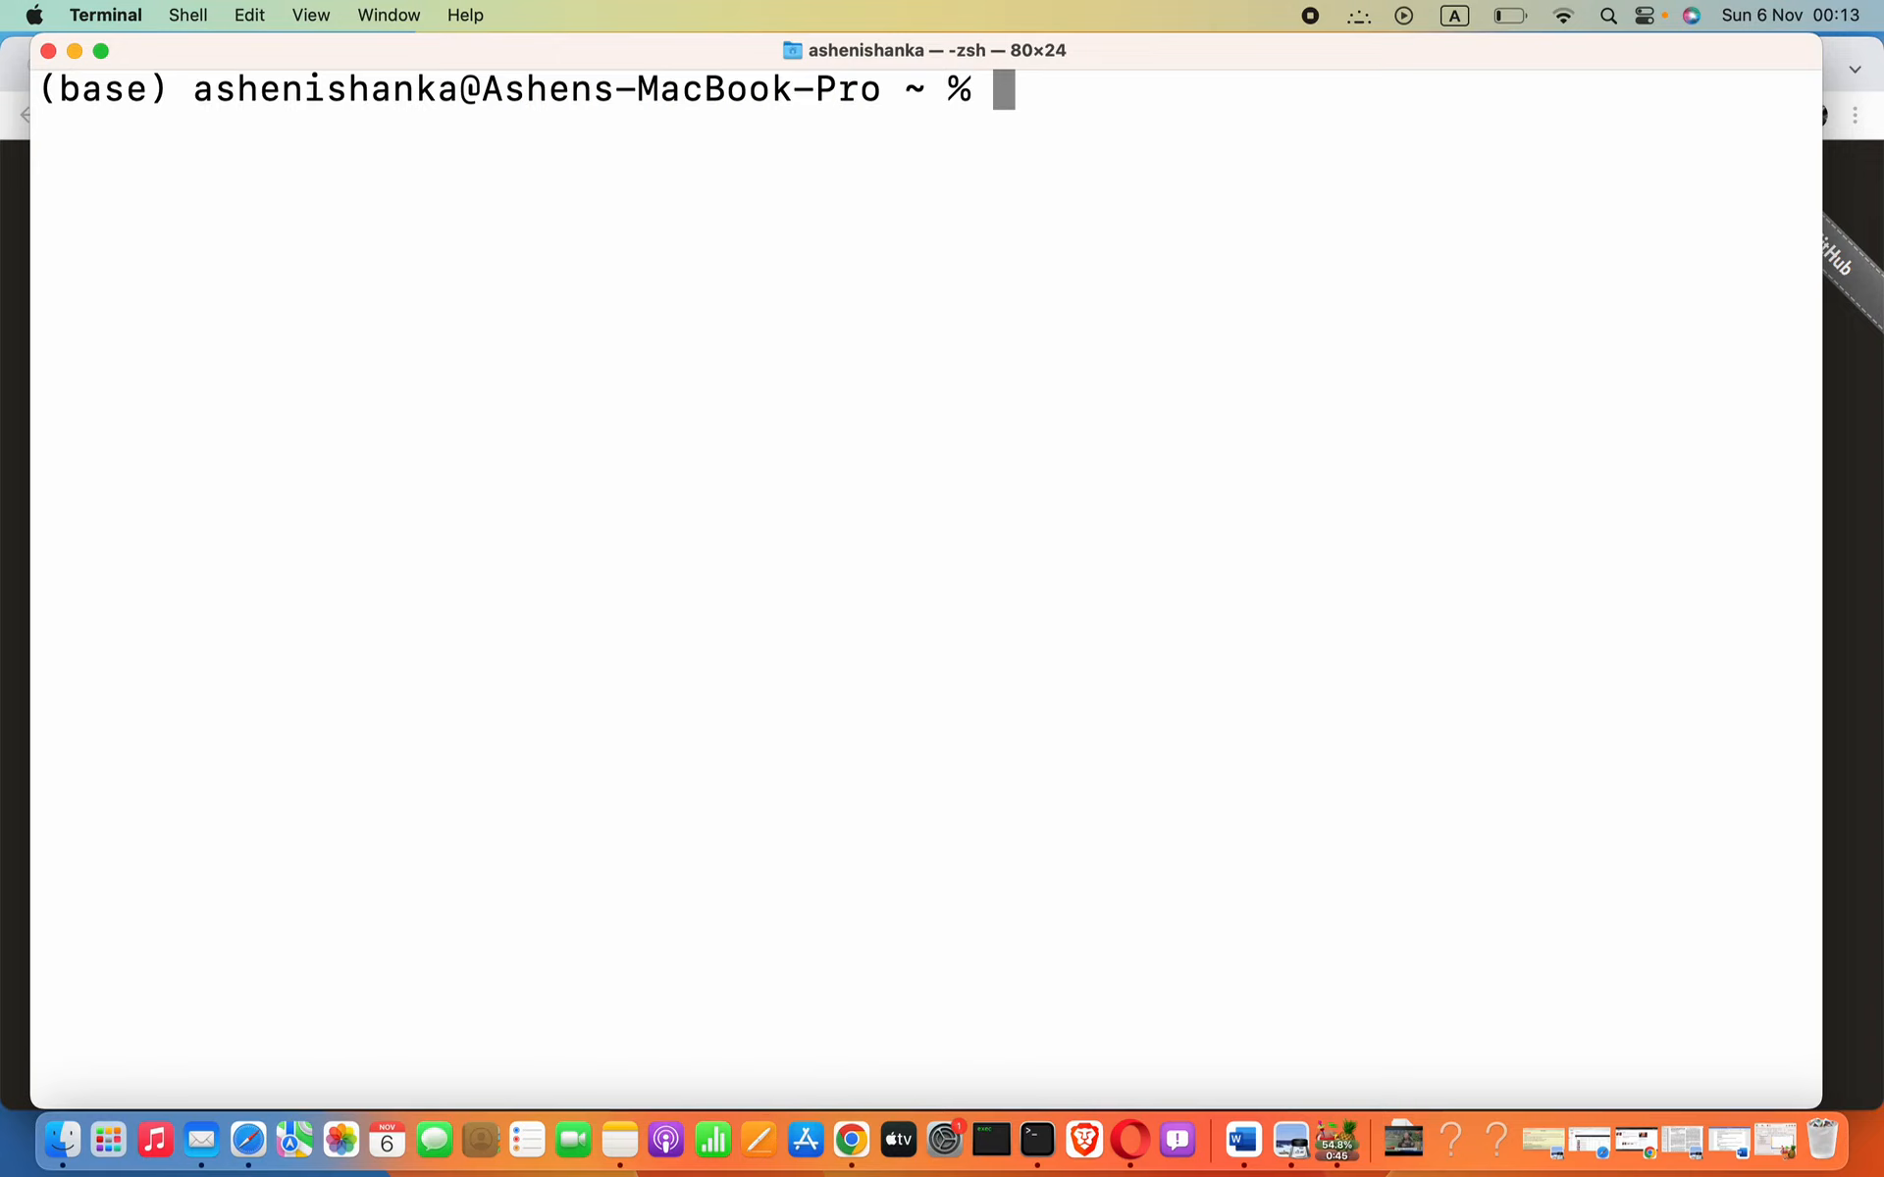
type("homebrew")
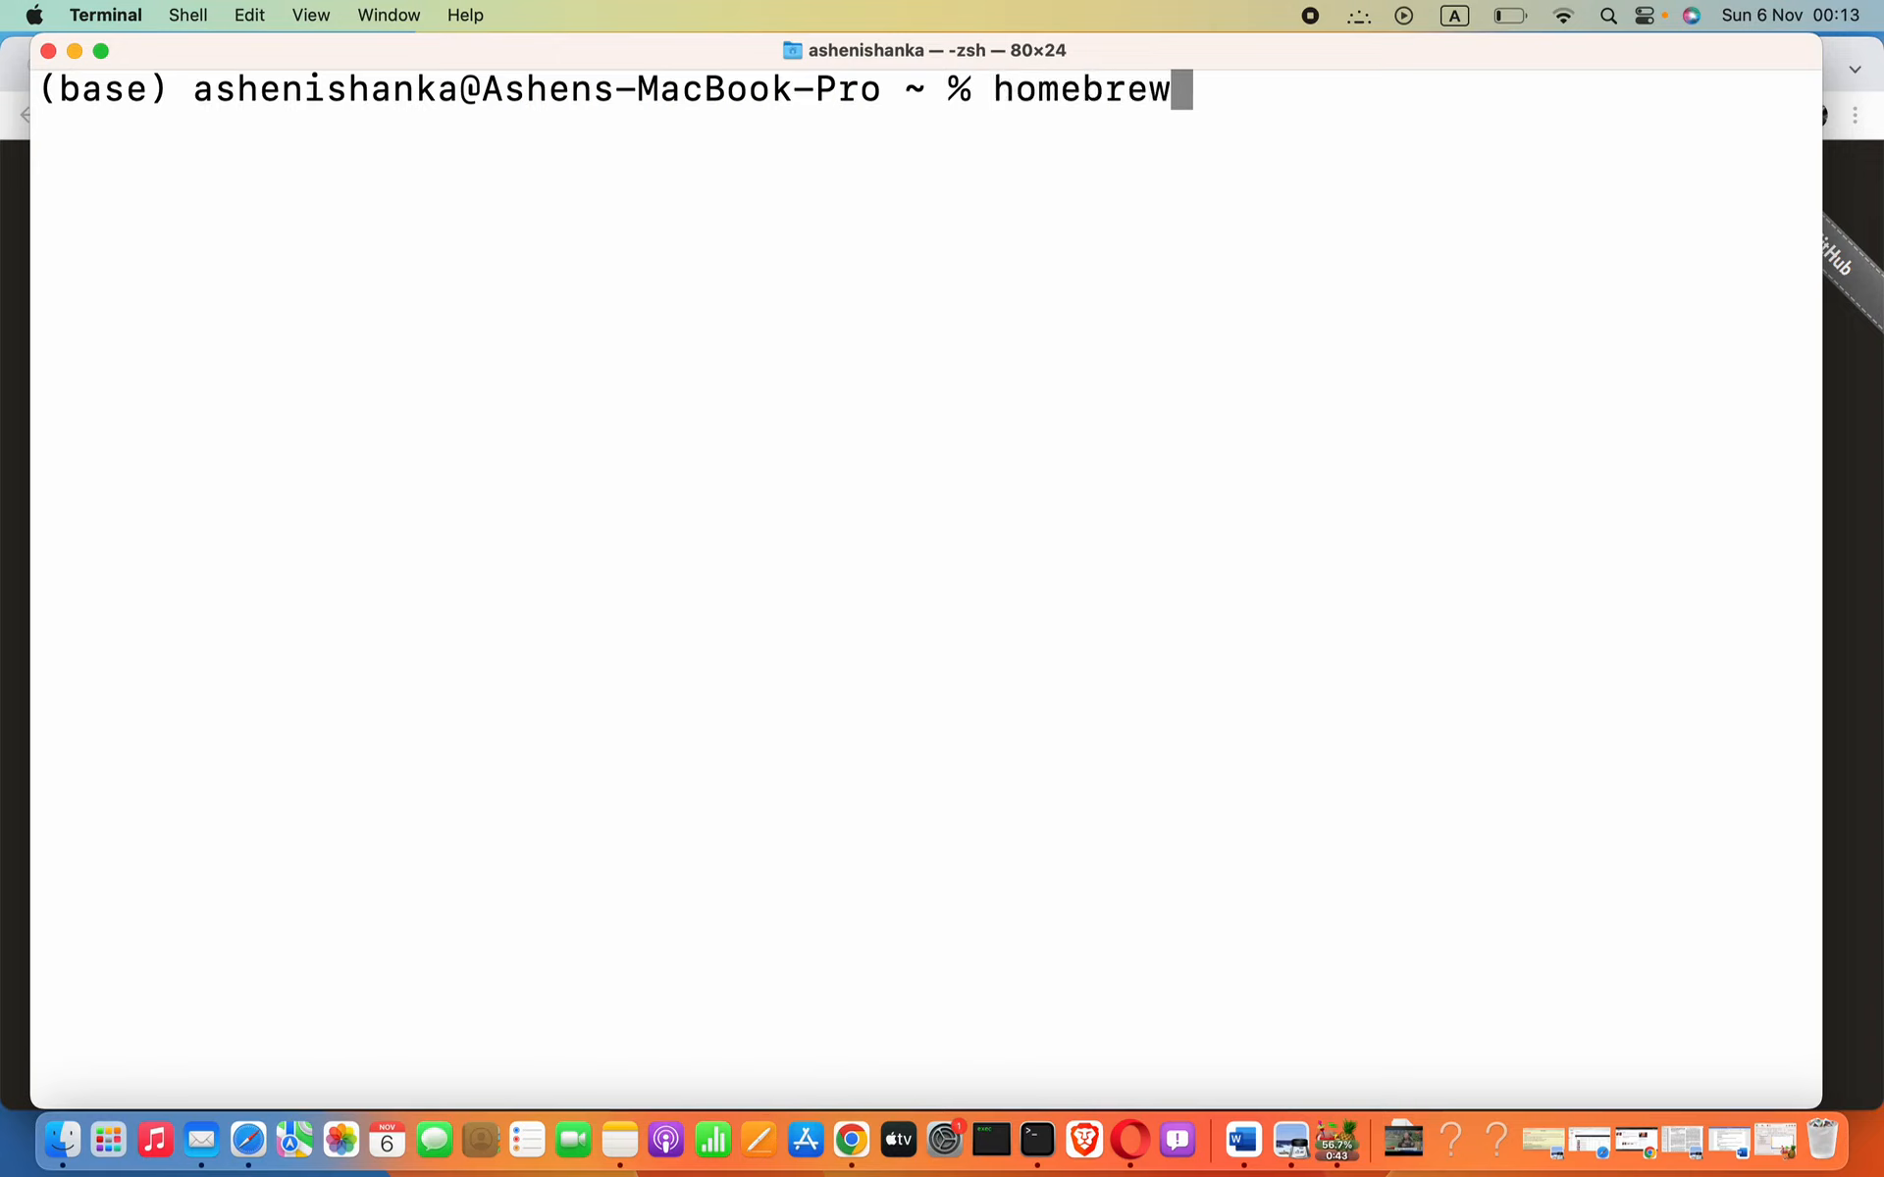
key("BackSpace")
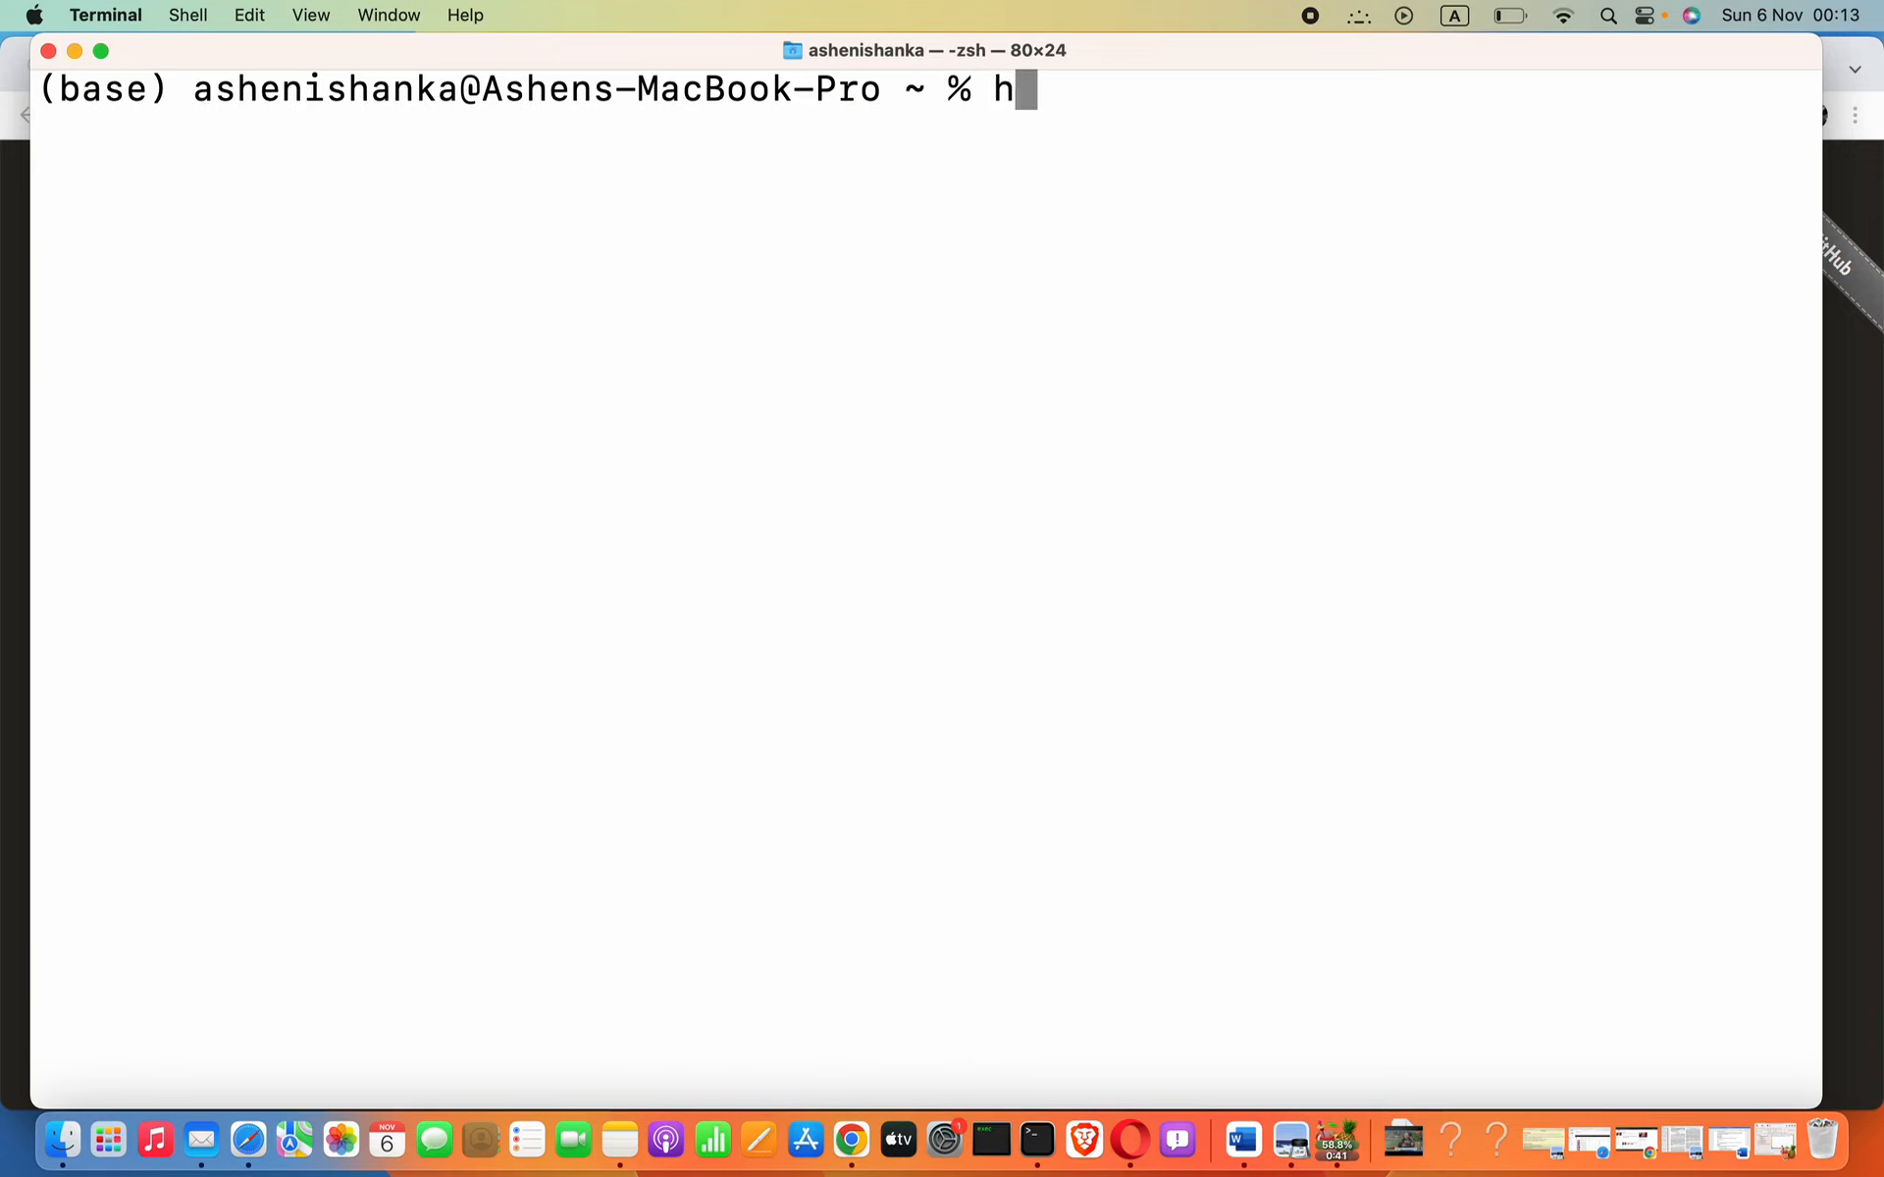
key("backspace")
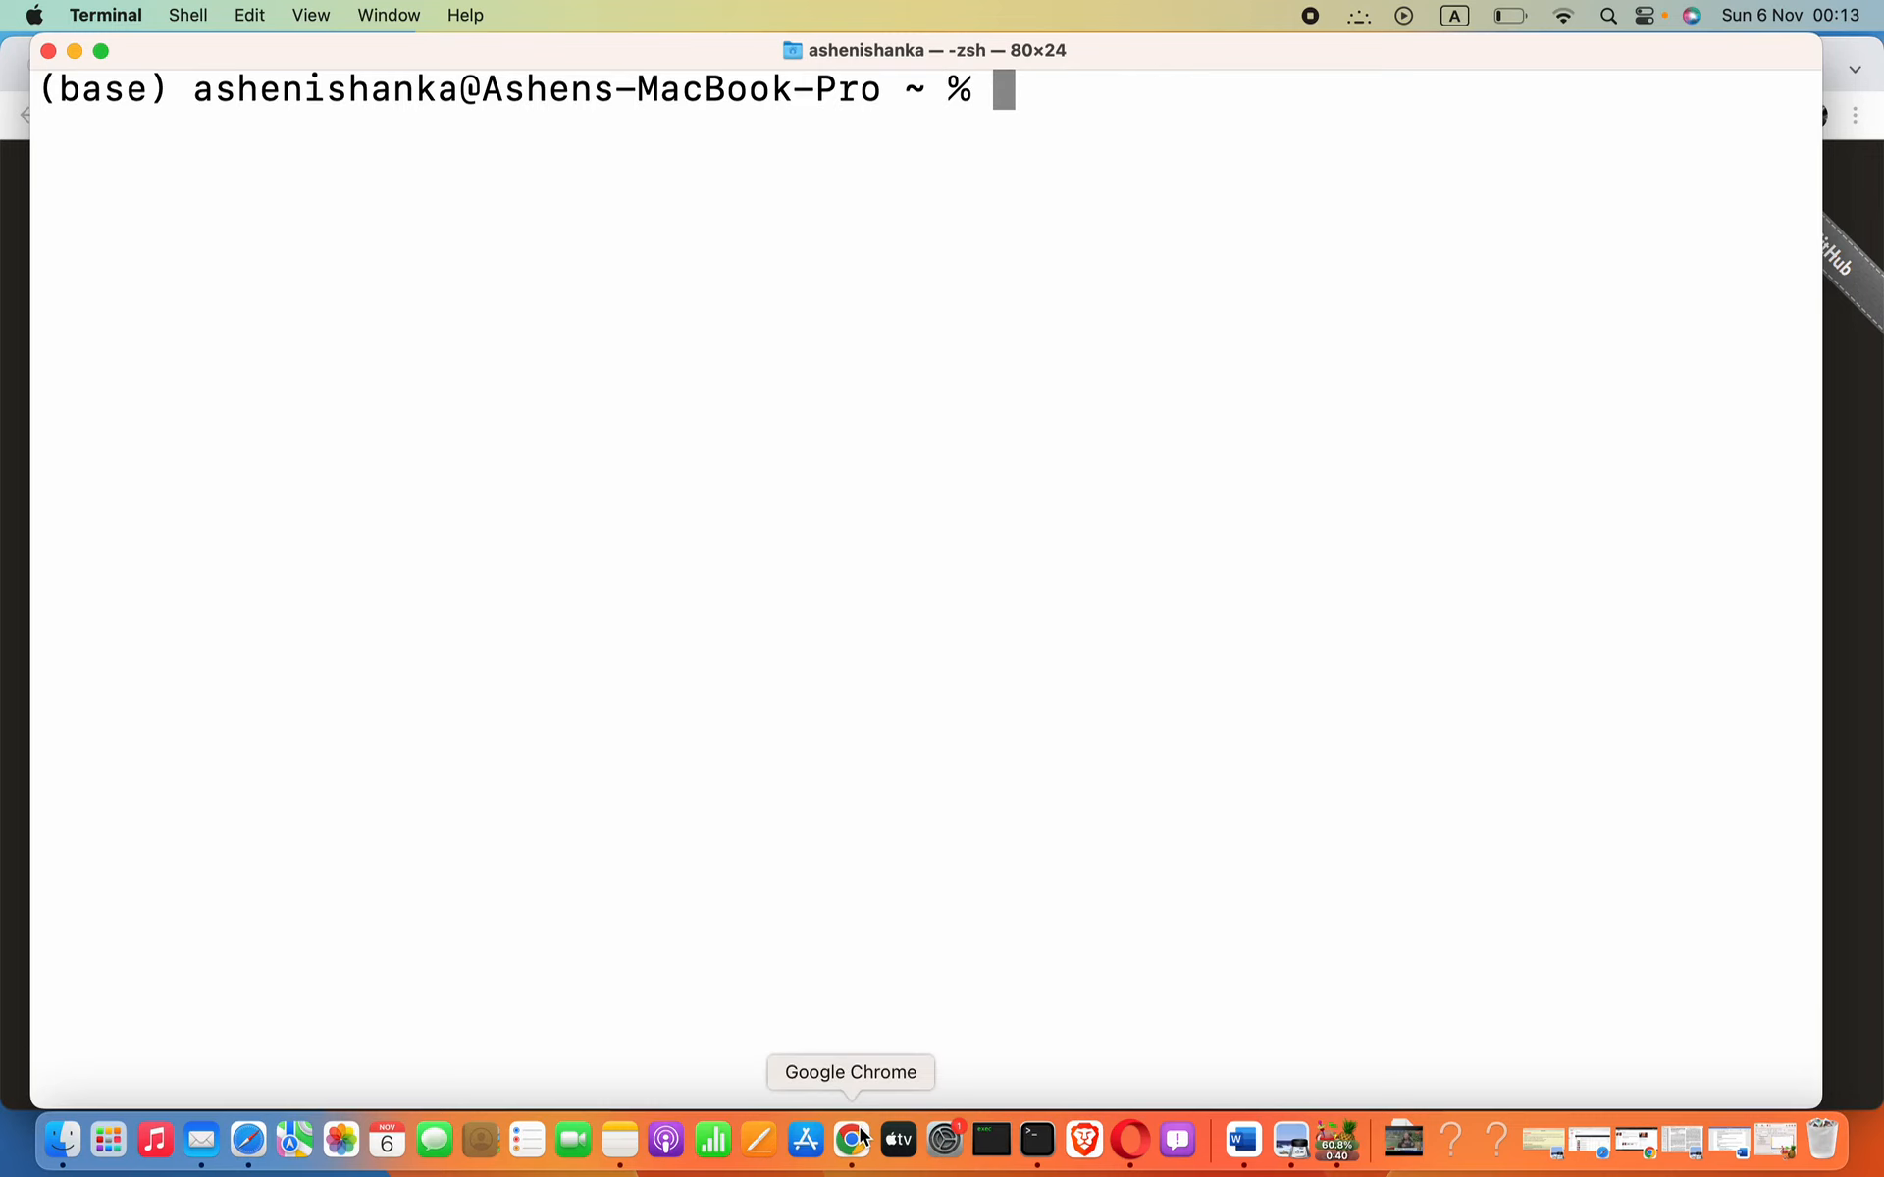
View the Homebrew install command on brew.sh in Chrome and return to Terminal.
left_click(850, 1138)
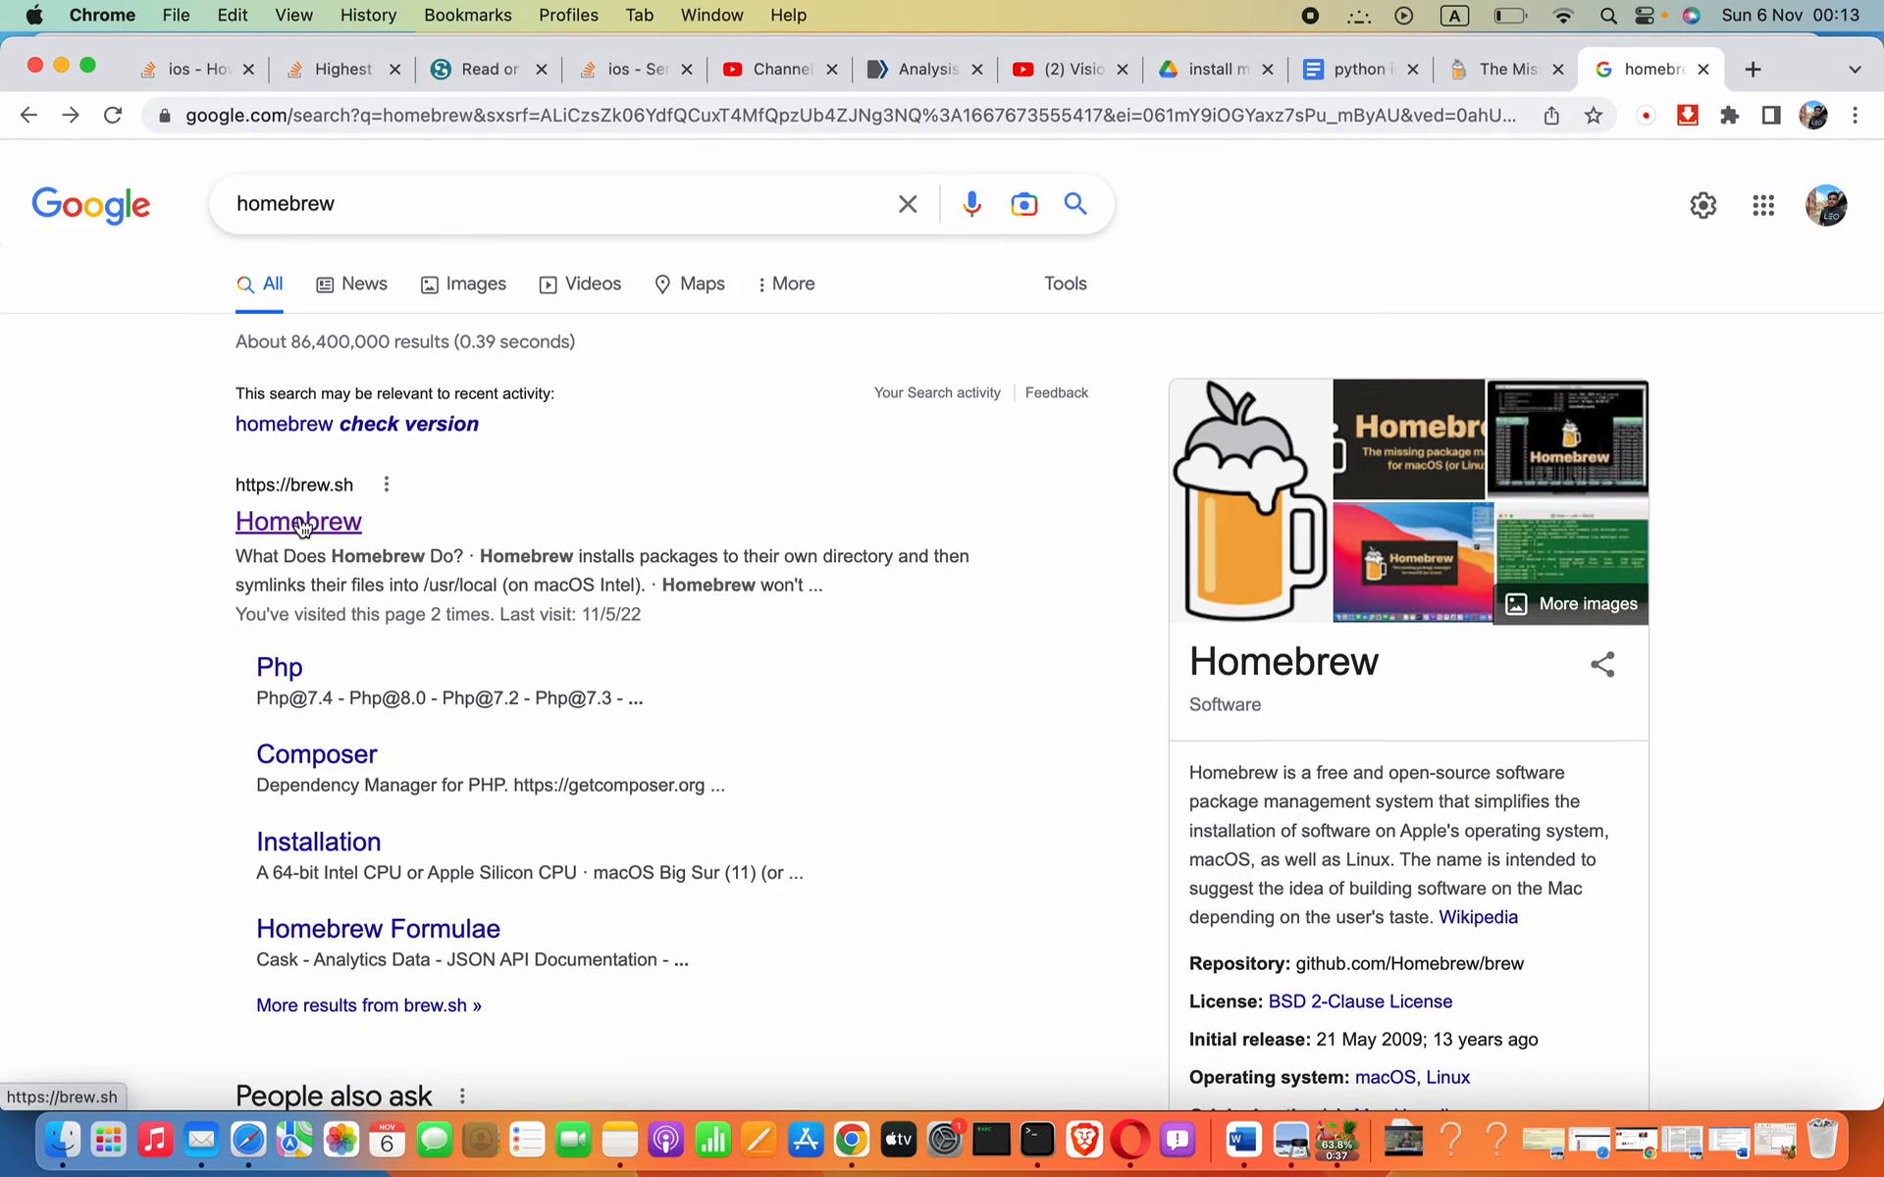
left_click(298, 520)
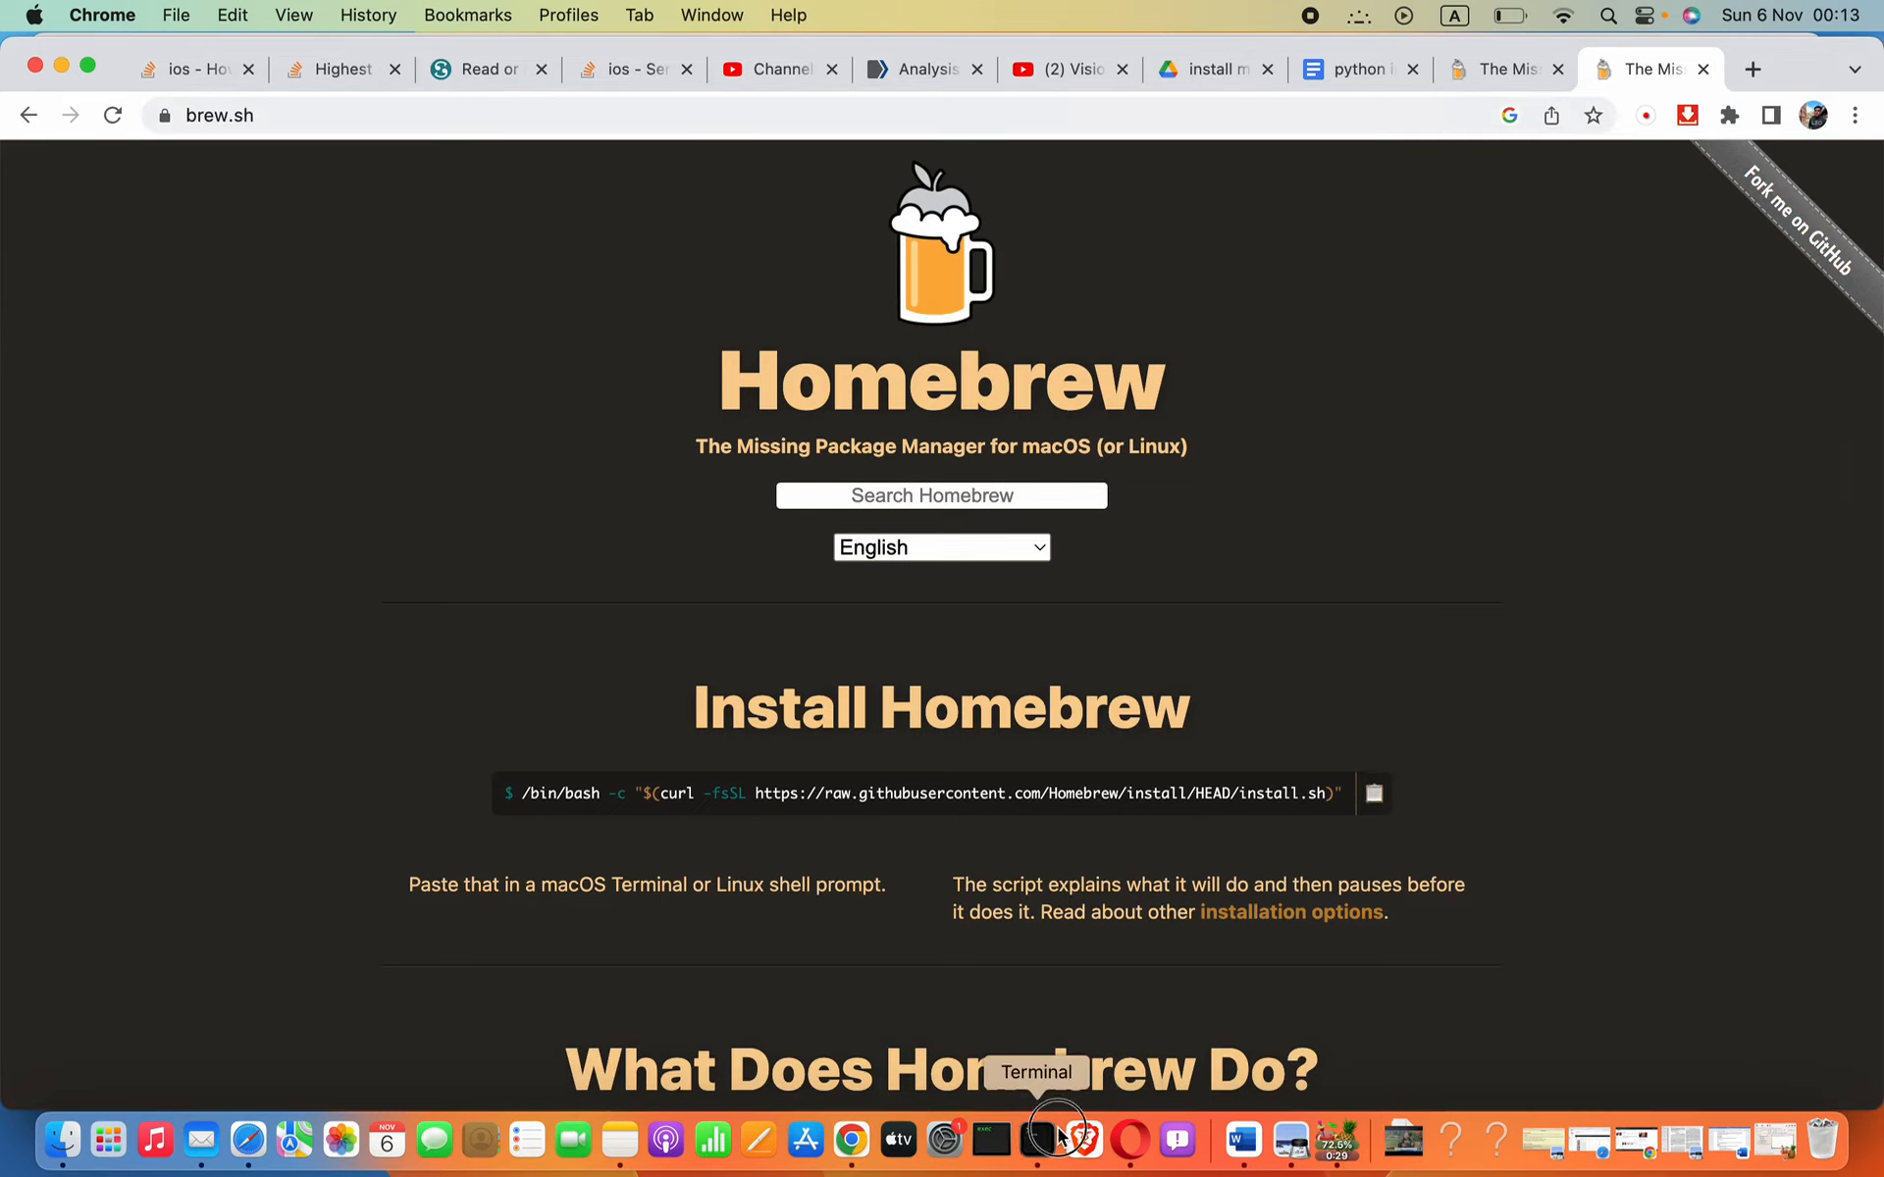
left_click(1055, 1138)
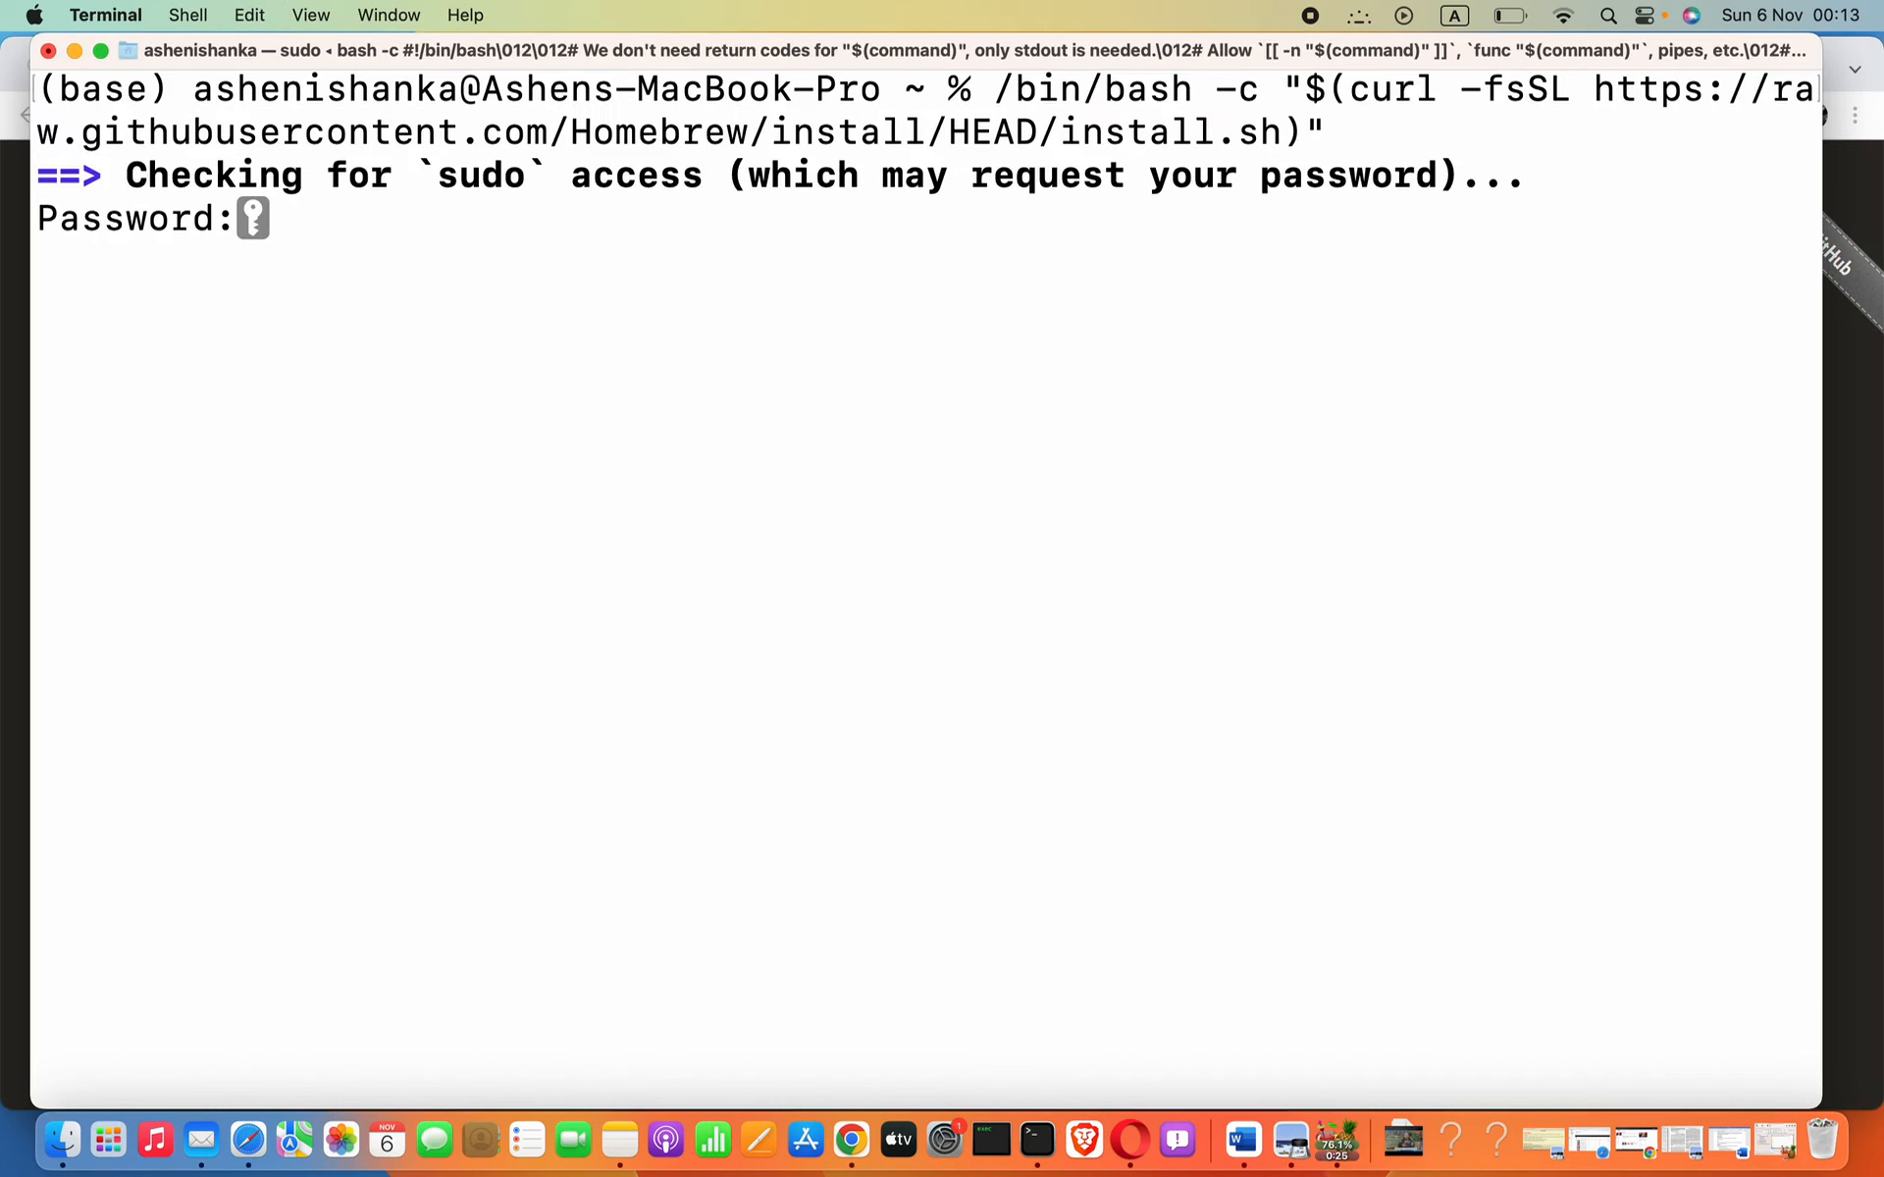
Submit the sudo password so Homebrew installs, then clear the installer output.
key("Return")
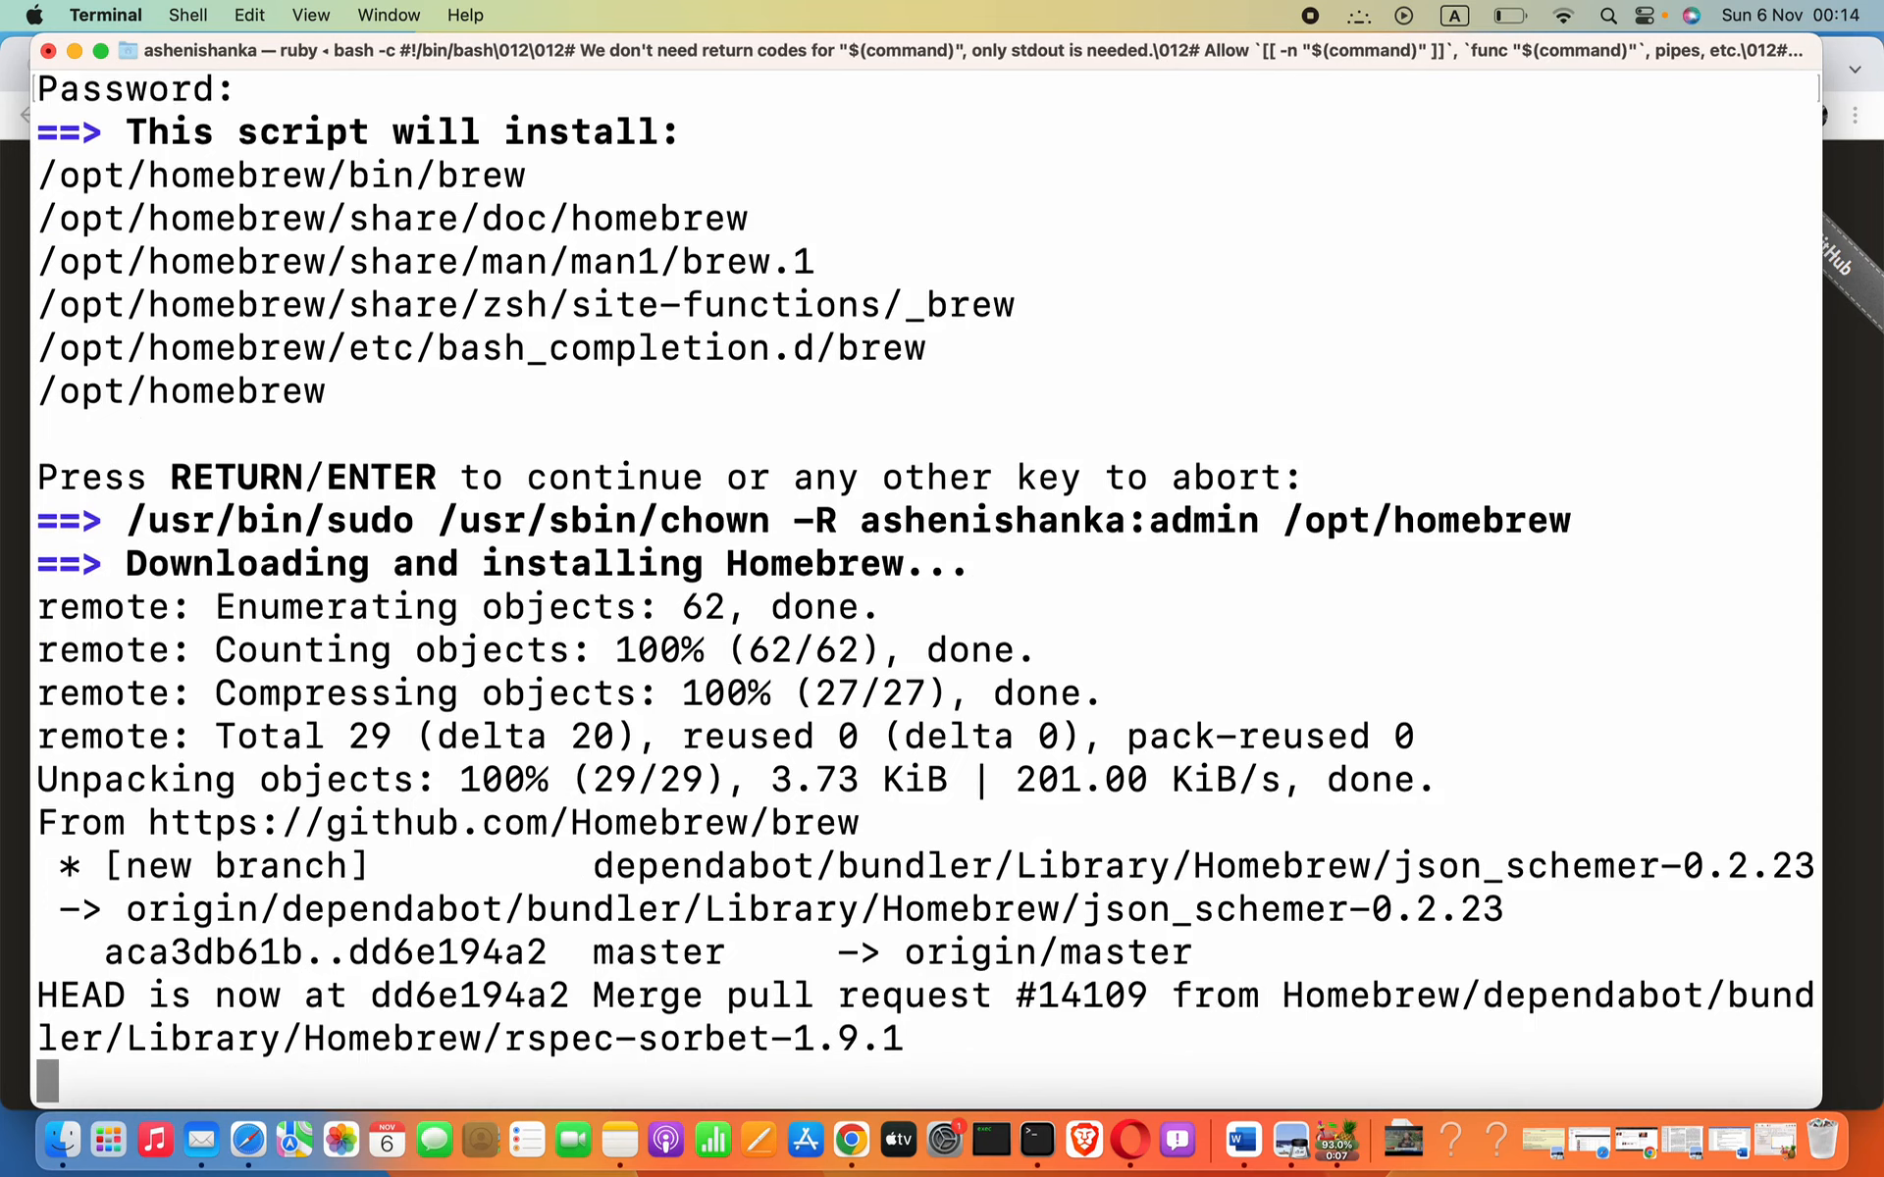
key("Return")
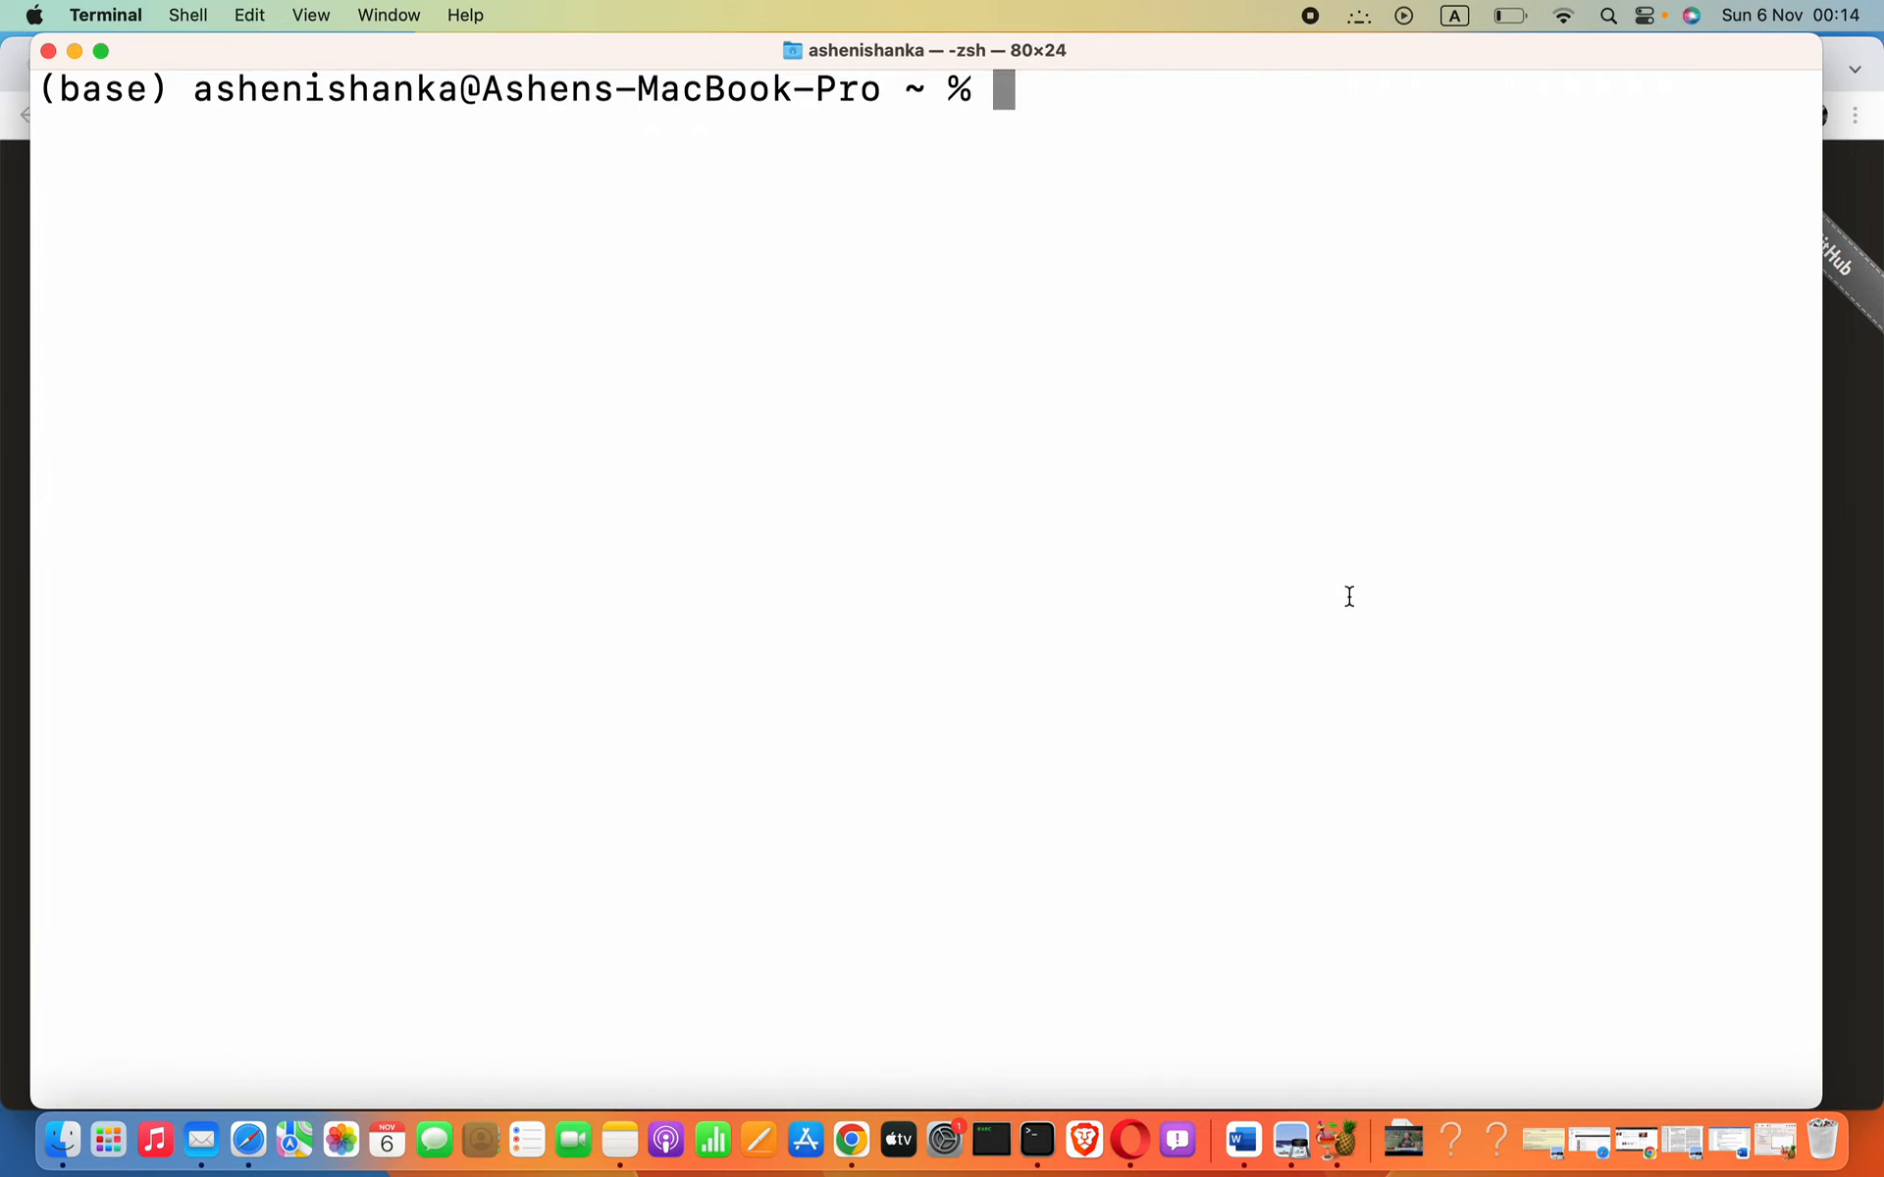
mouse_move(1073, 57)
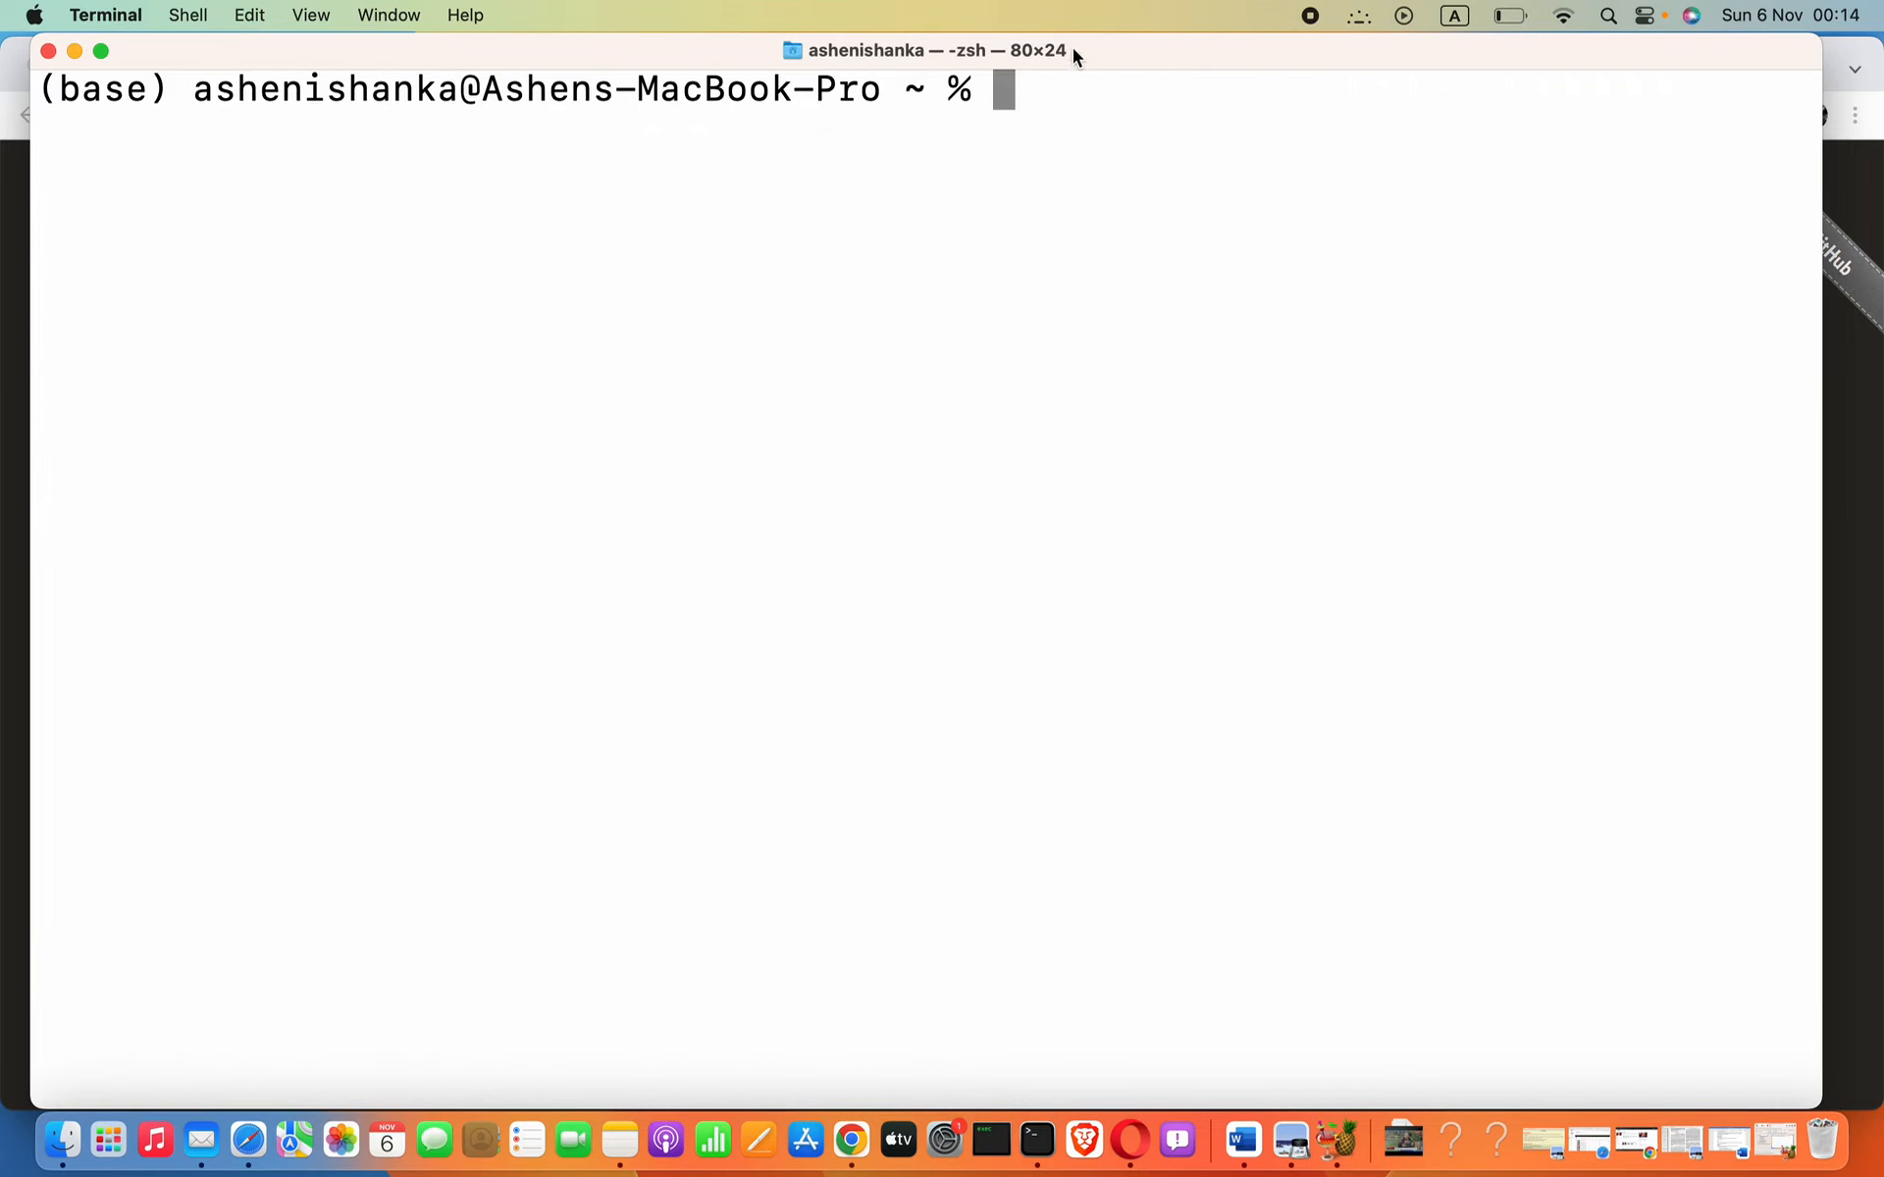
mouse_move(1126, 149)
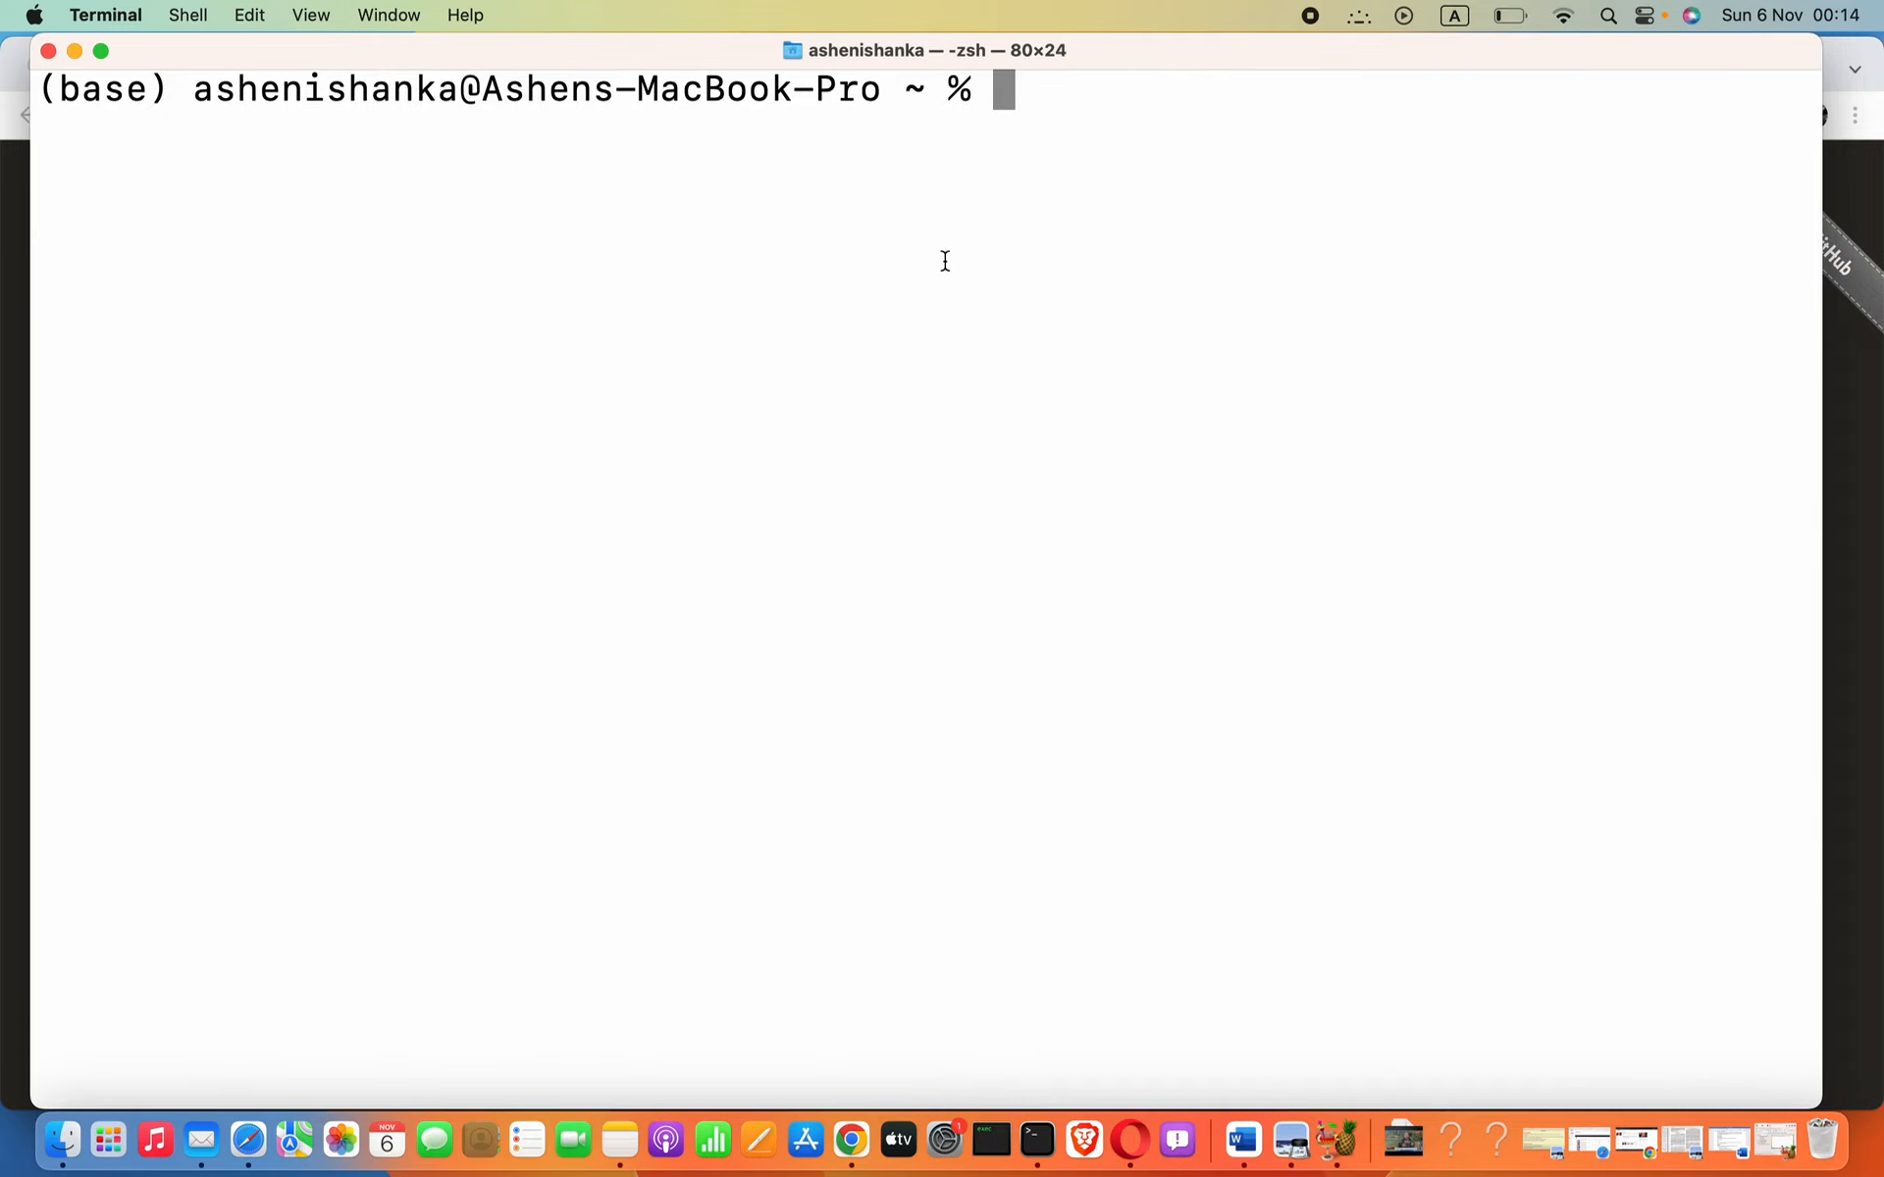
Run 'brew install php', which reports PHP 8.1.12 already installed and up-to-date.
type("bre")
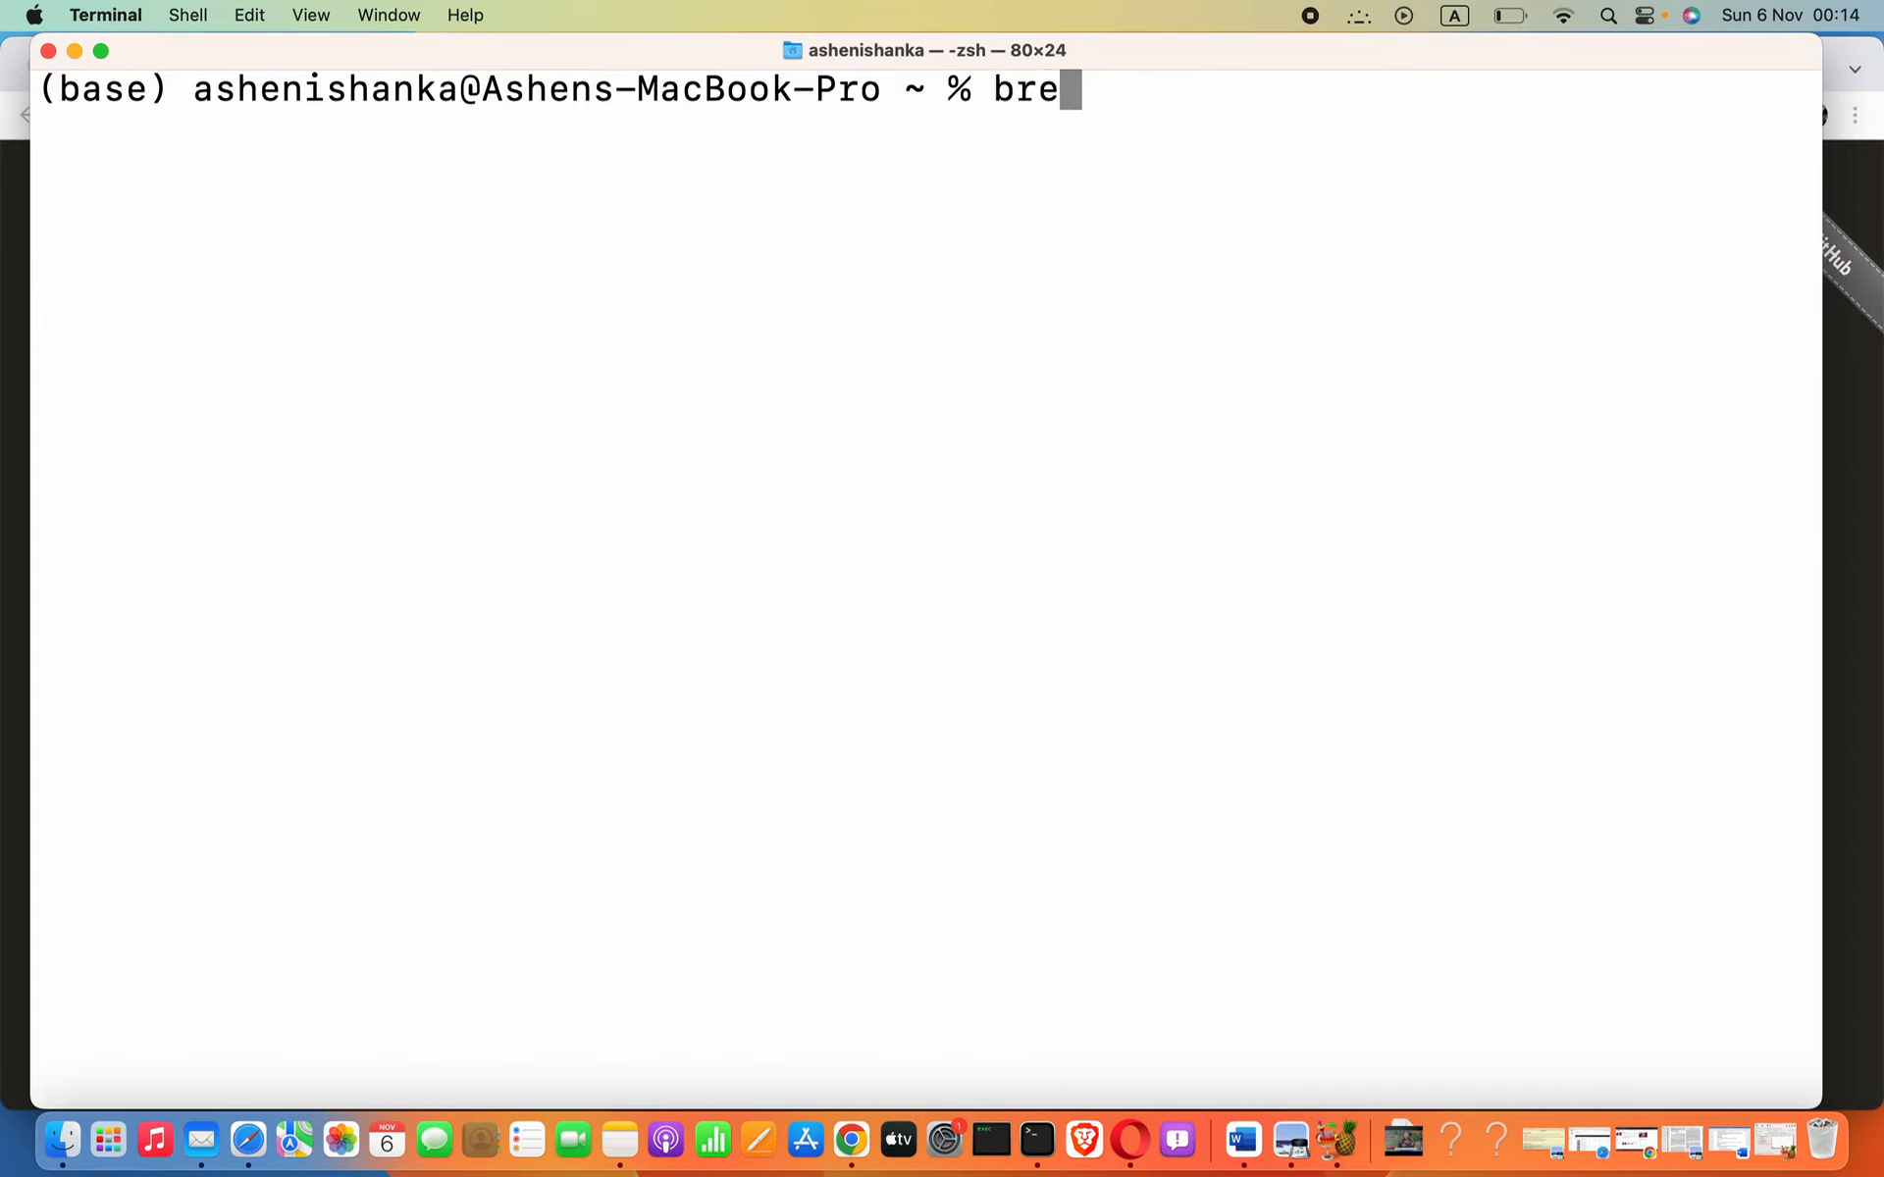
type("w")
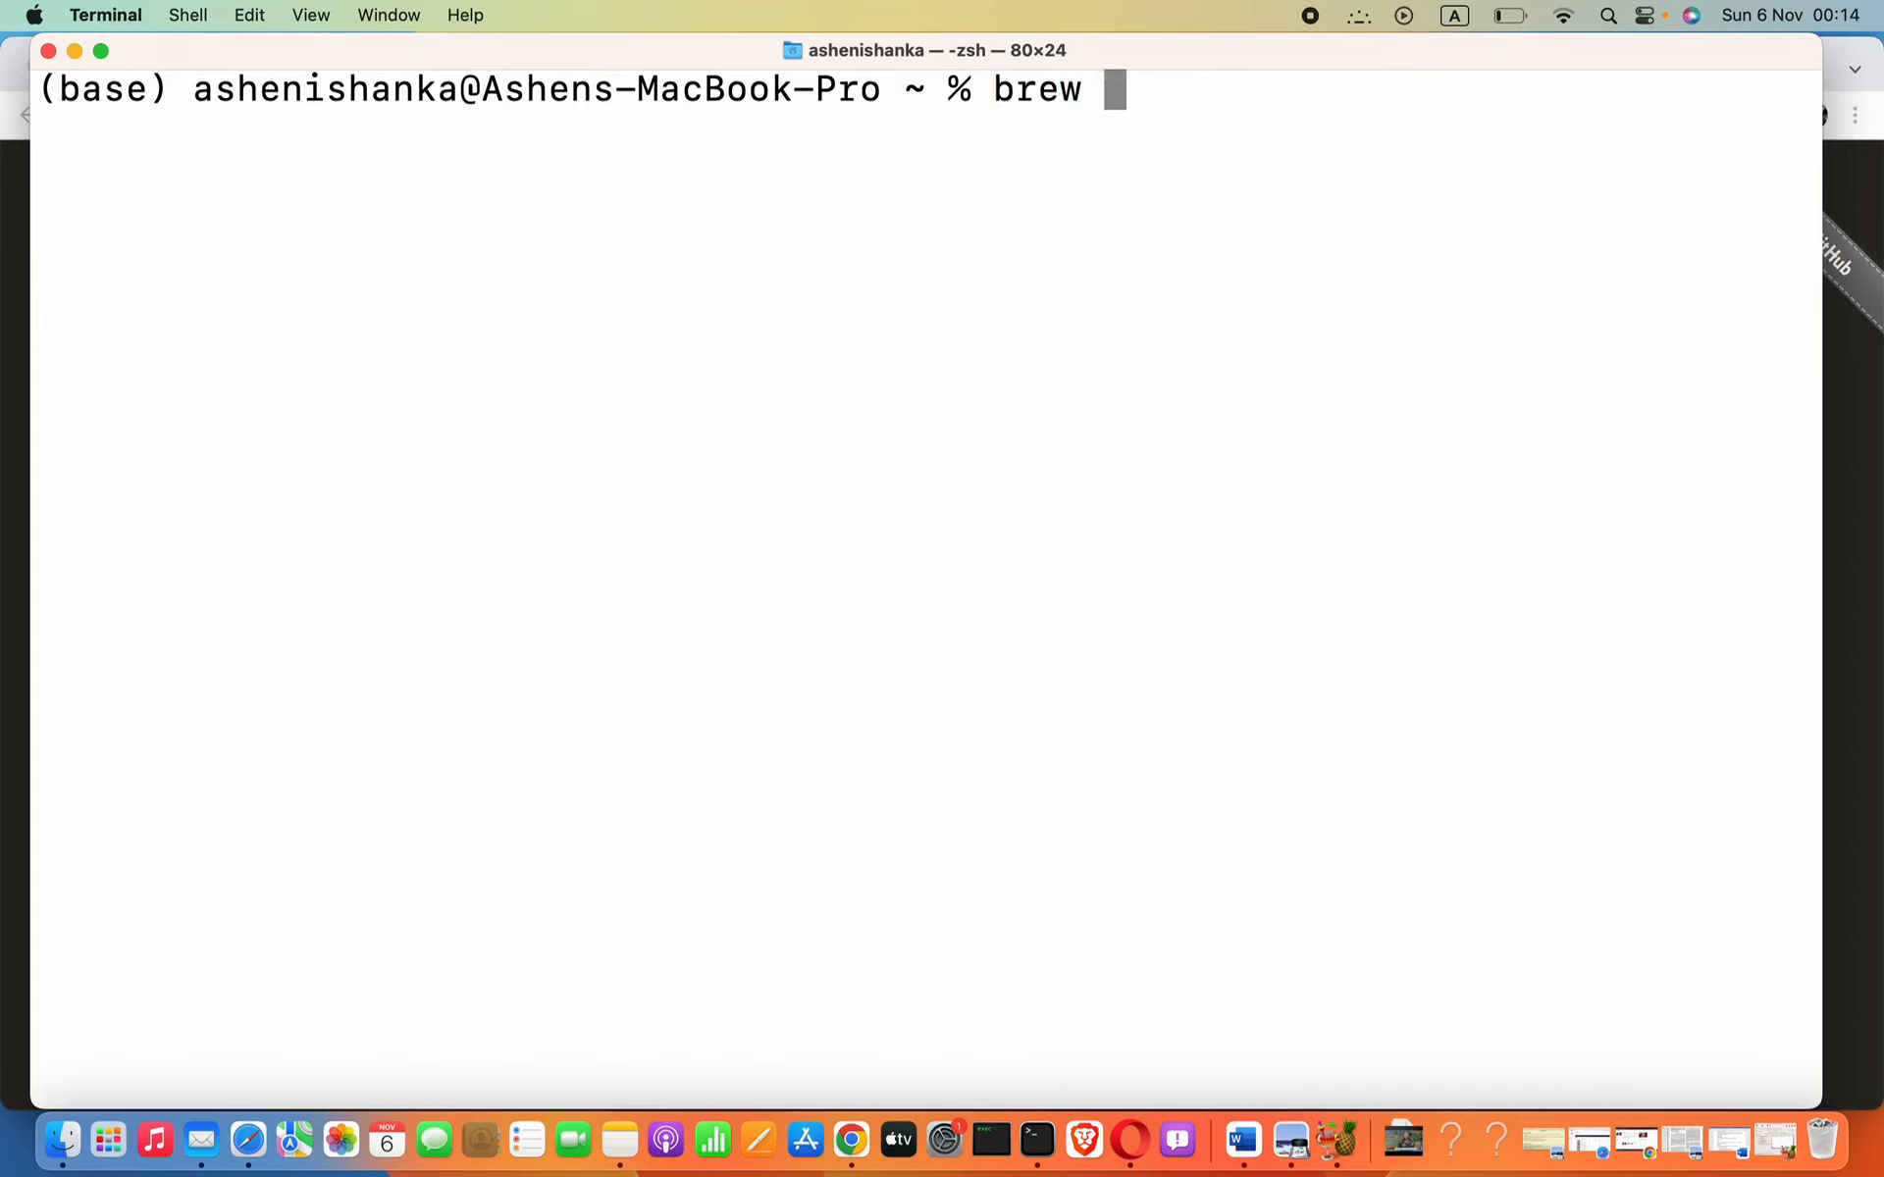
type("install")
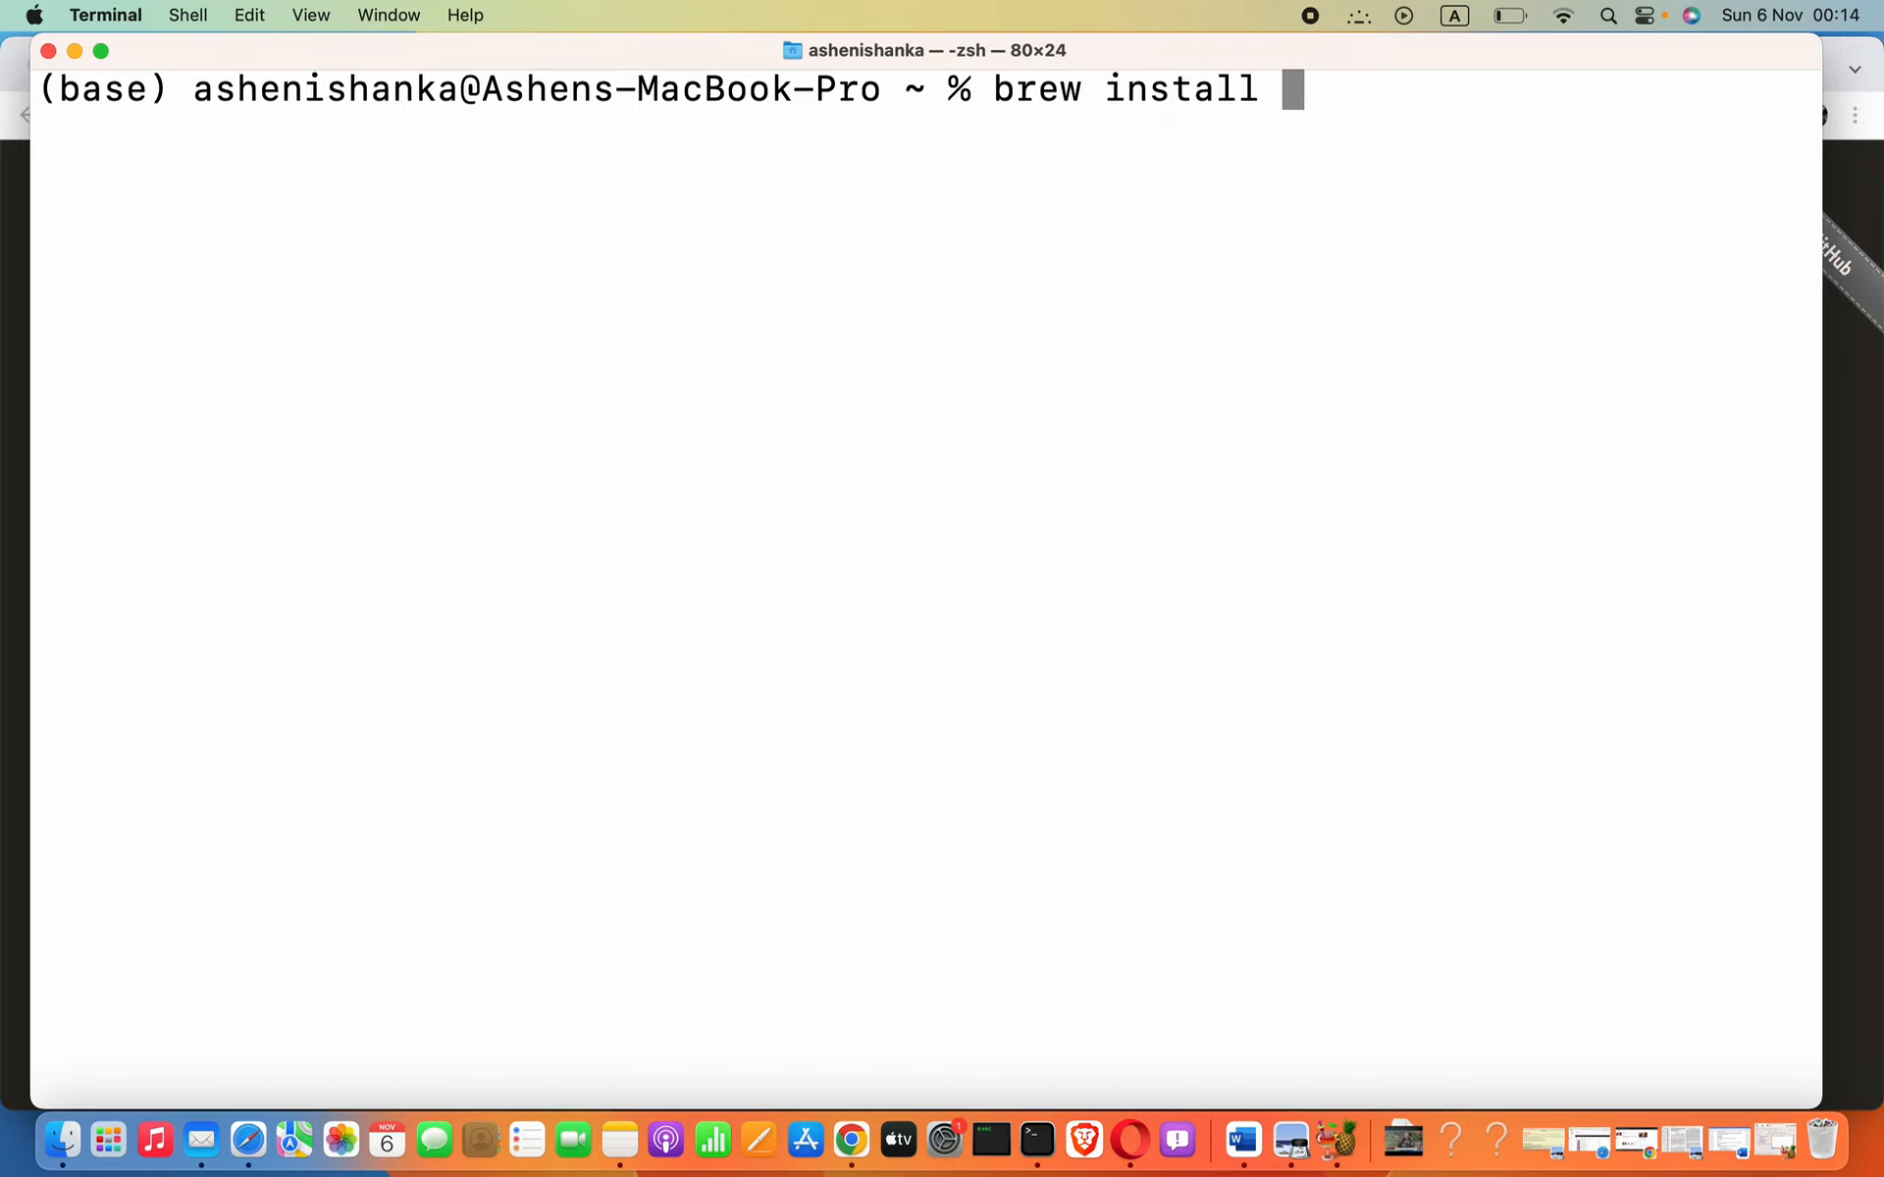
type("php")
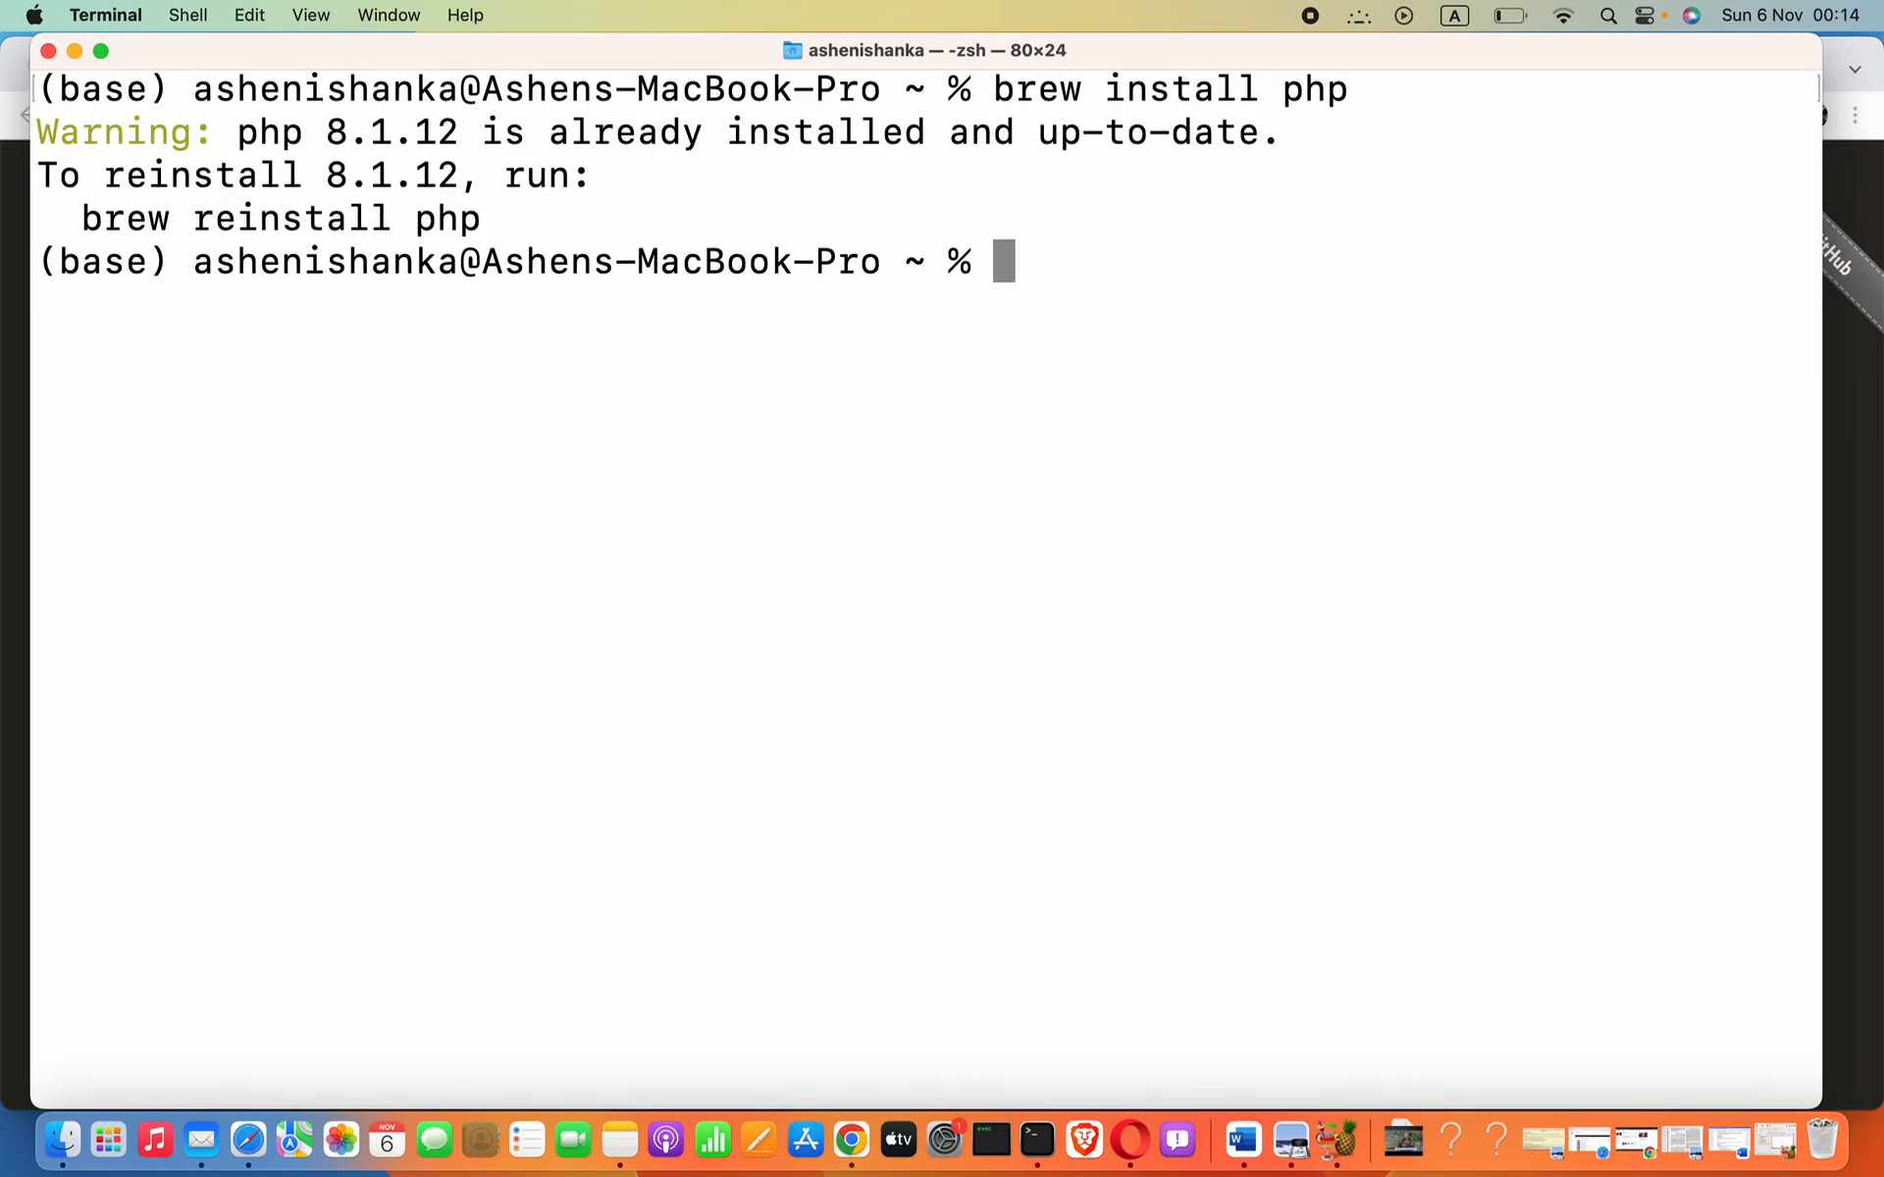
mouse_move(1057, 61)
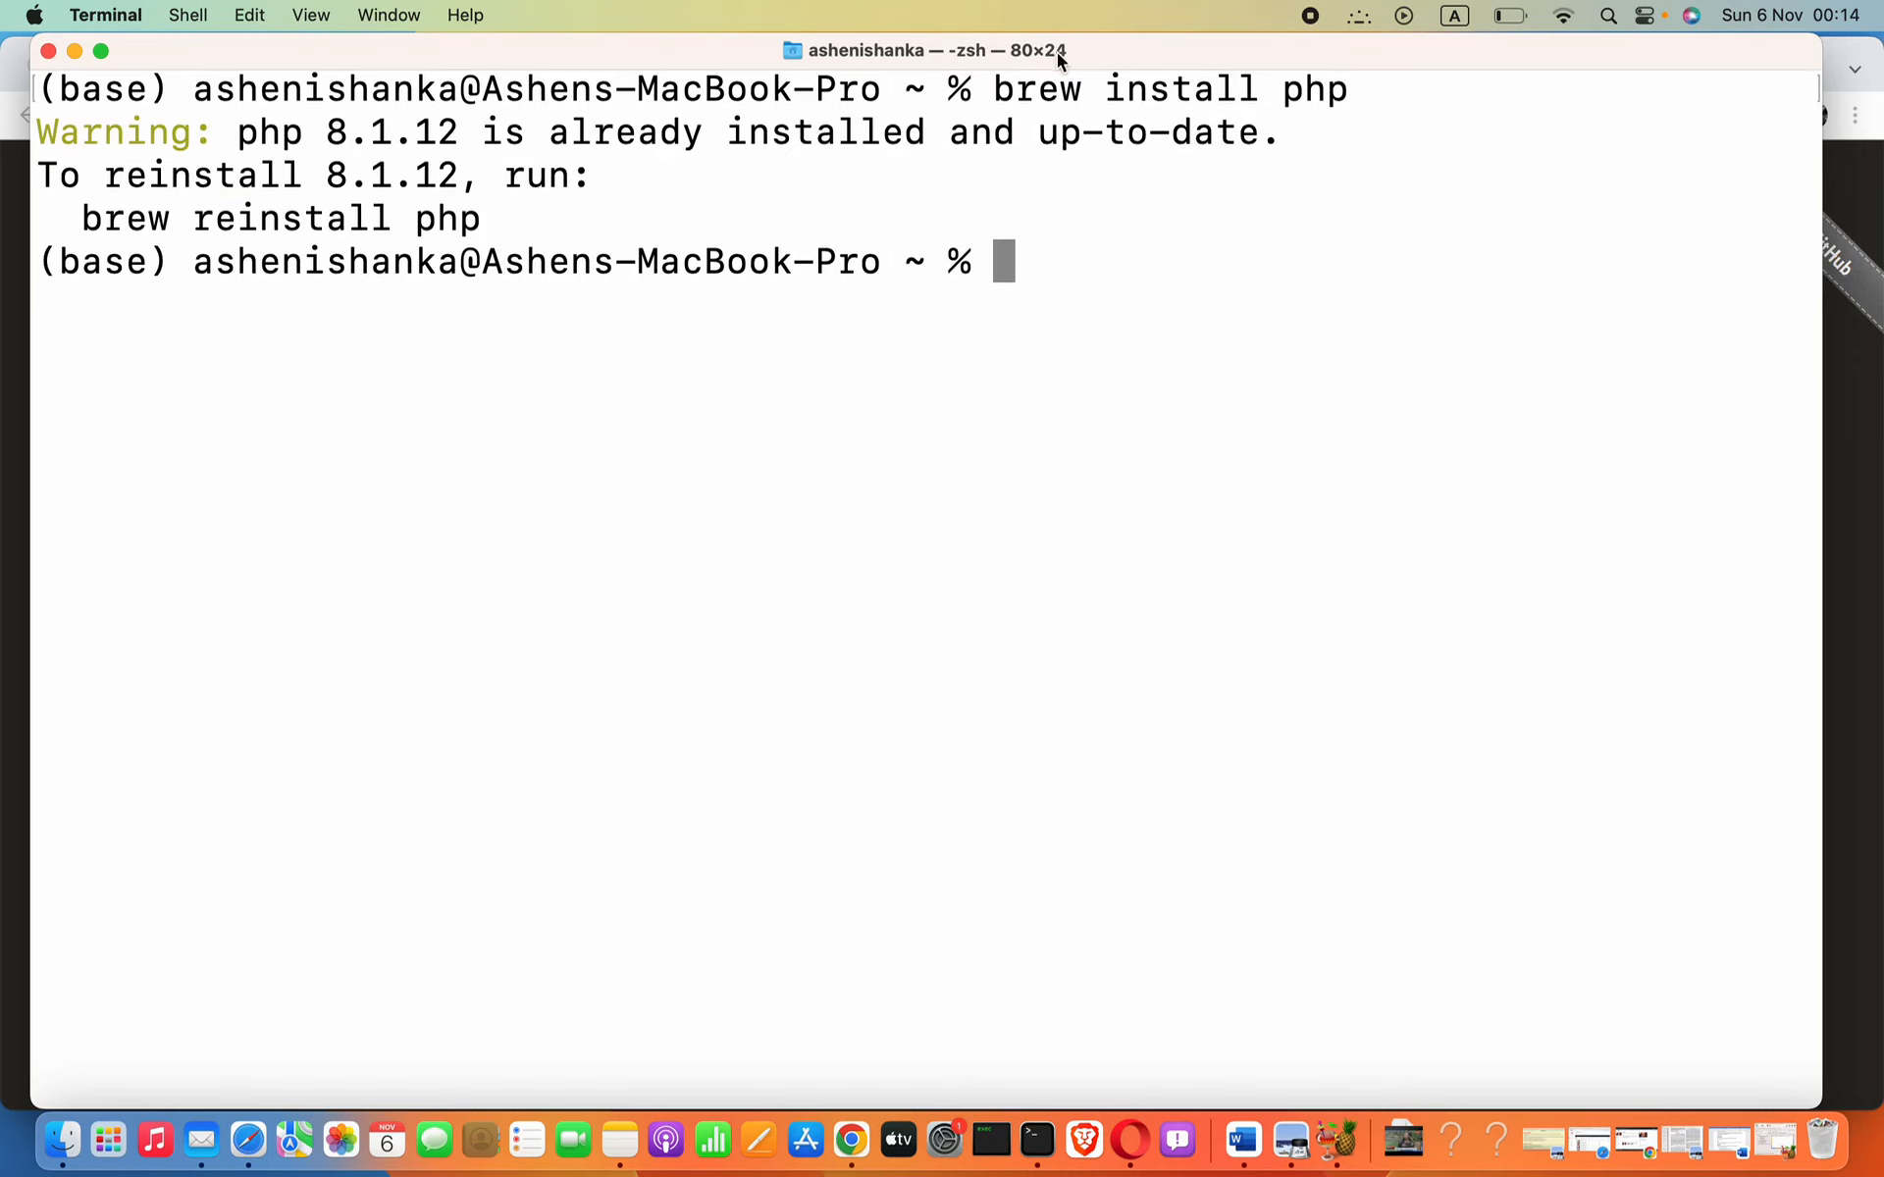
left_click_drag(1014, 89, 1302, 88)
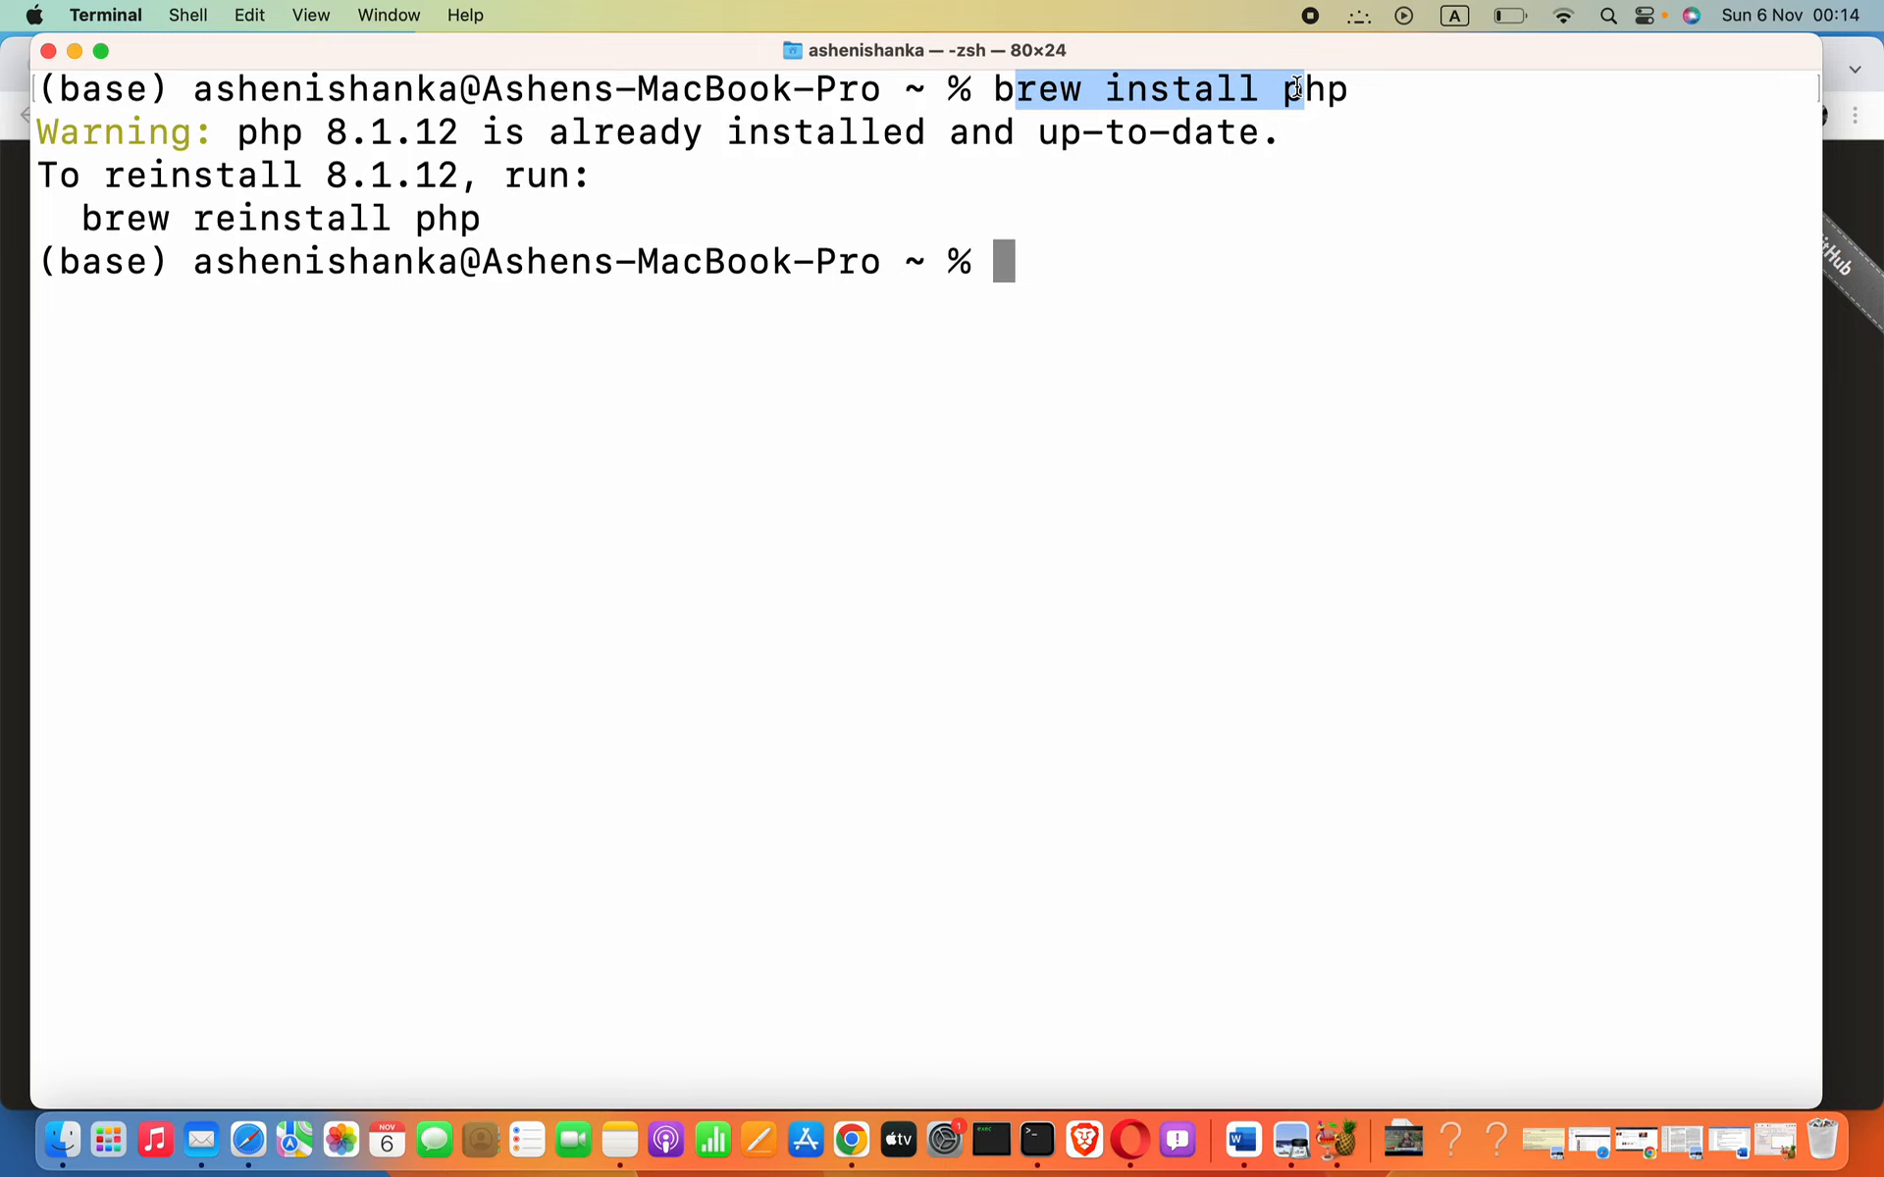
mouse_move(624, 123)
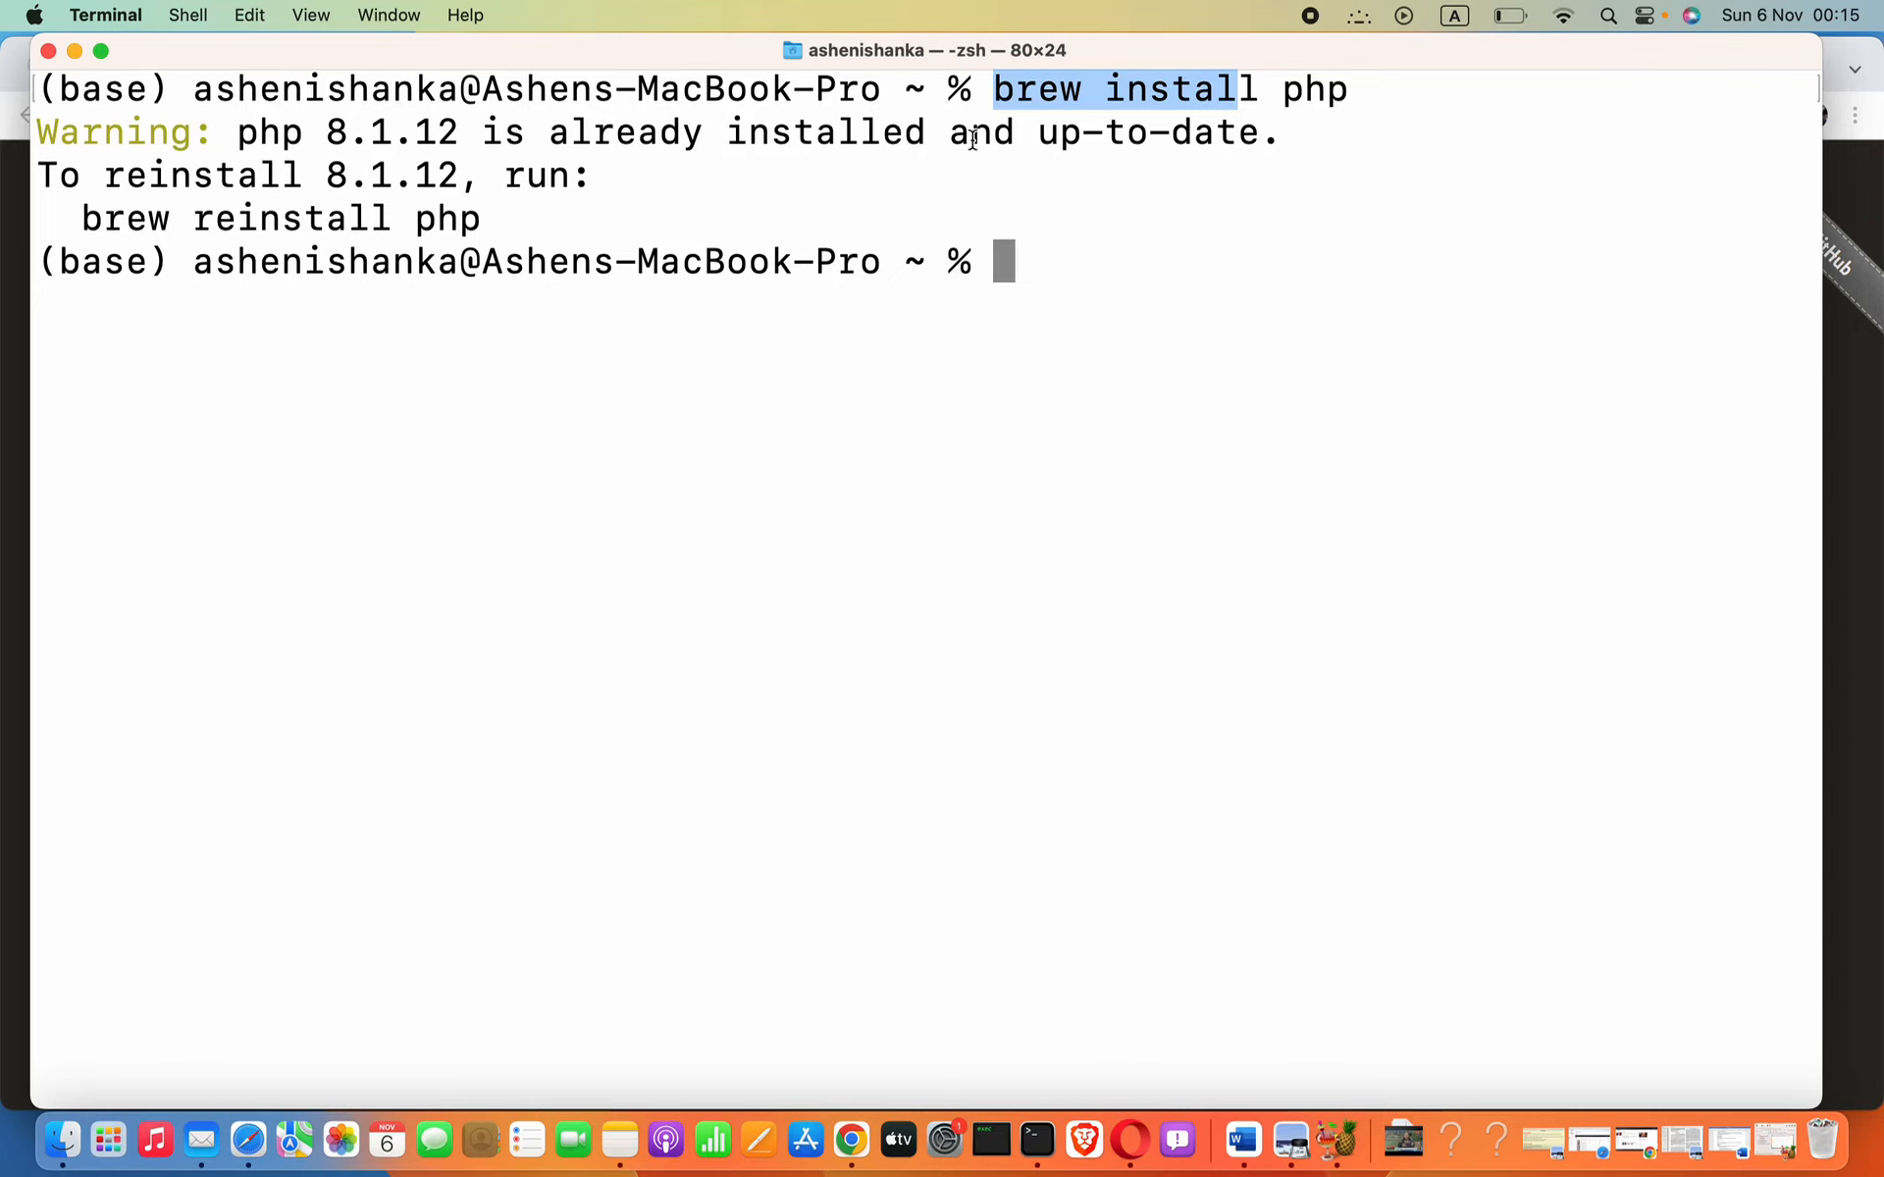
mouse_move(388, 120)
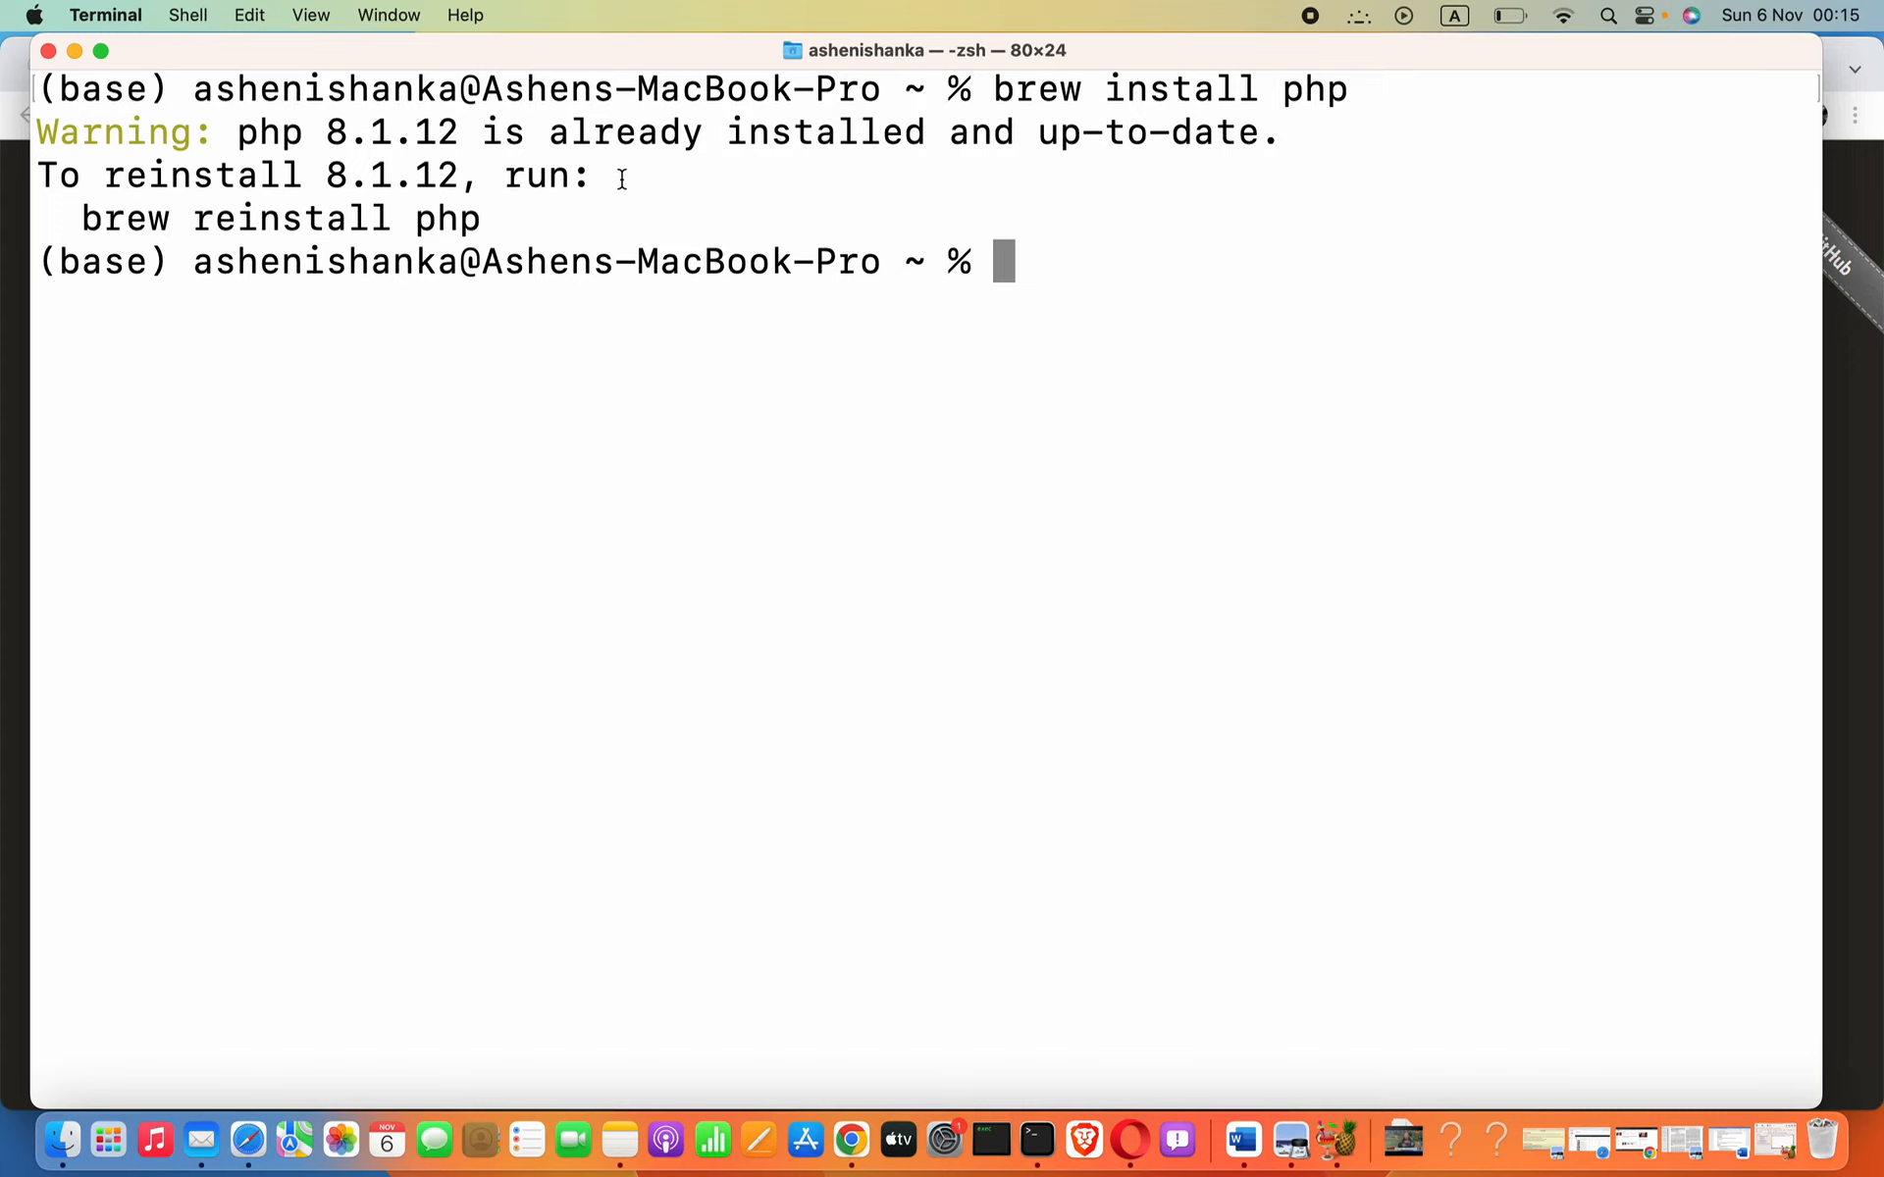
Enter 'php-cgi --version' at the prompt without running it yet.
type("php-c")
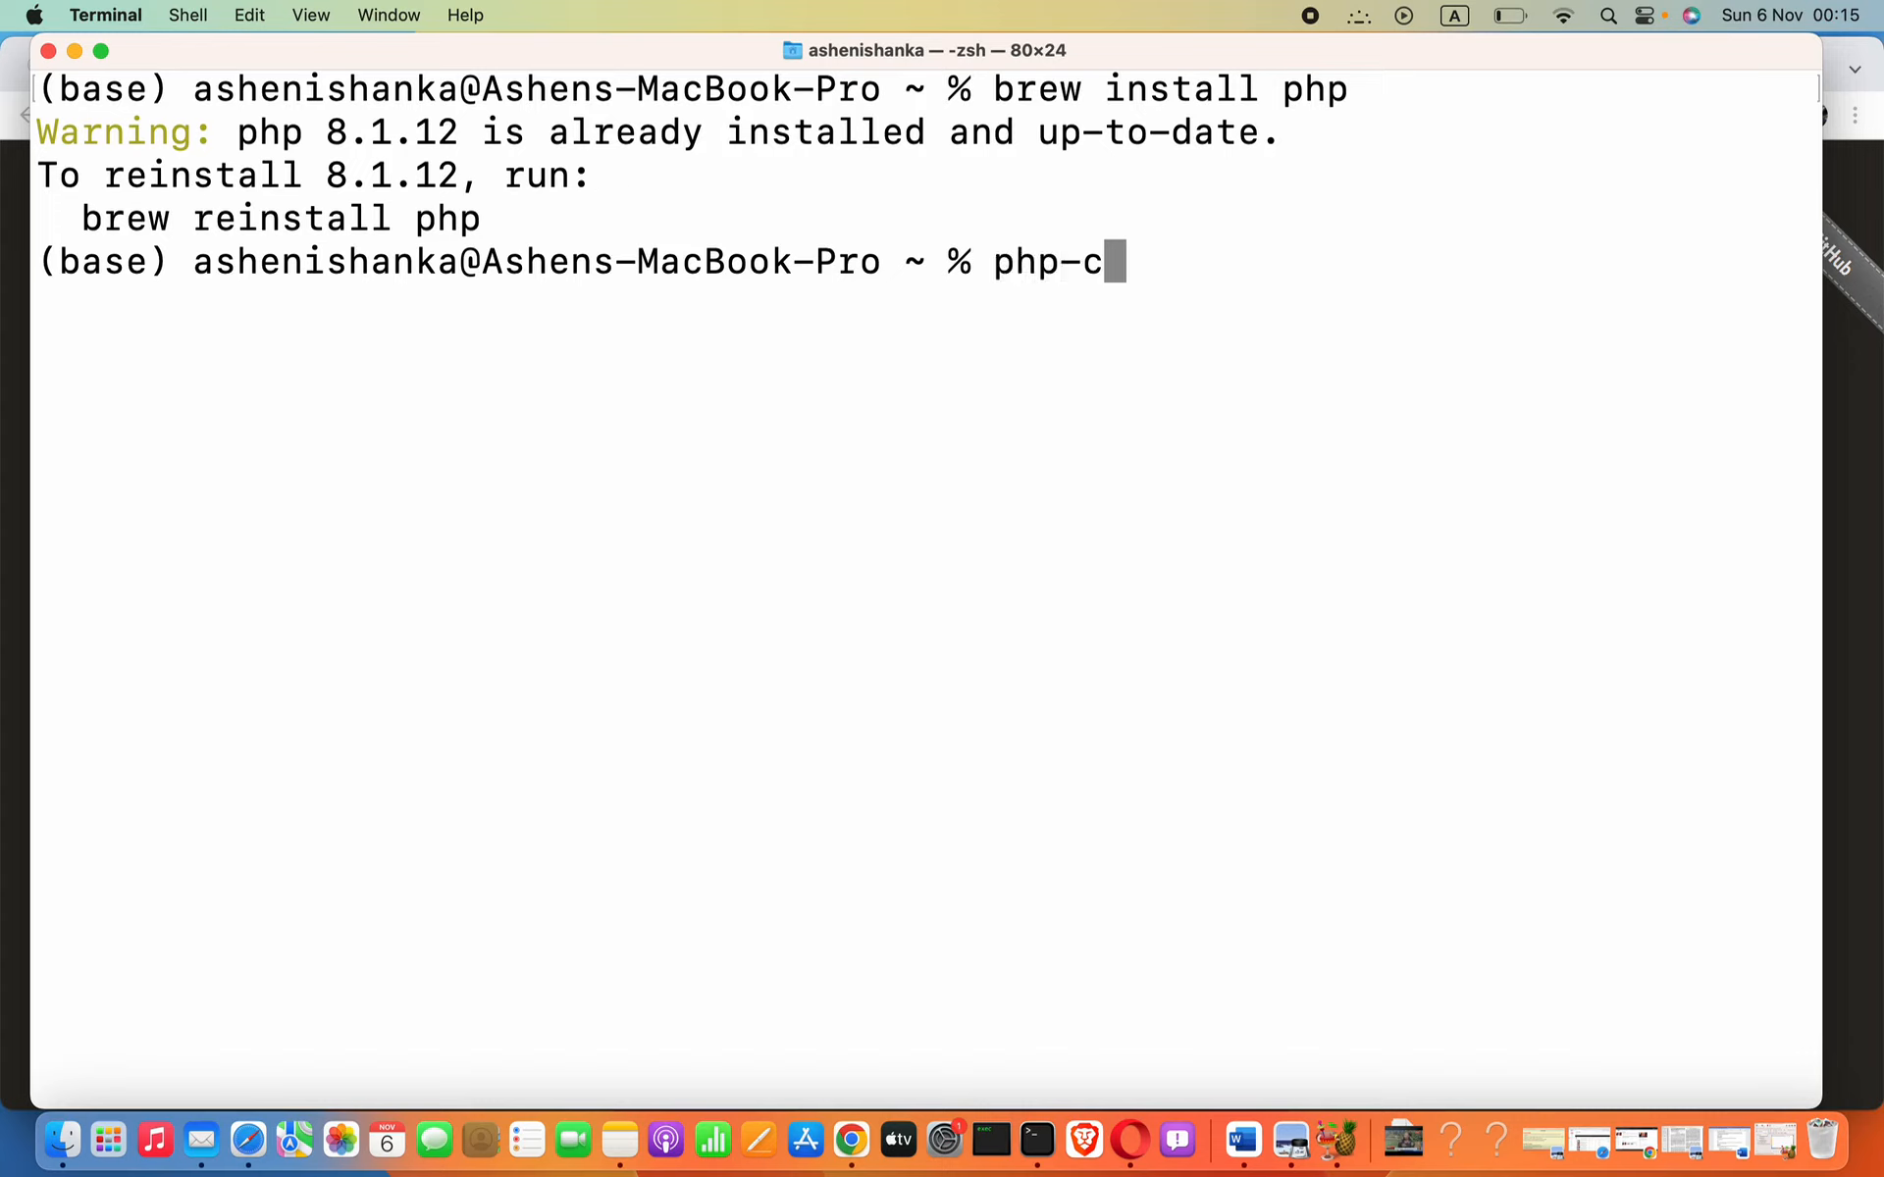
type("gi")
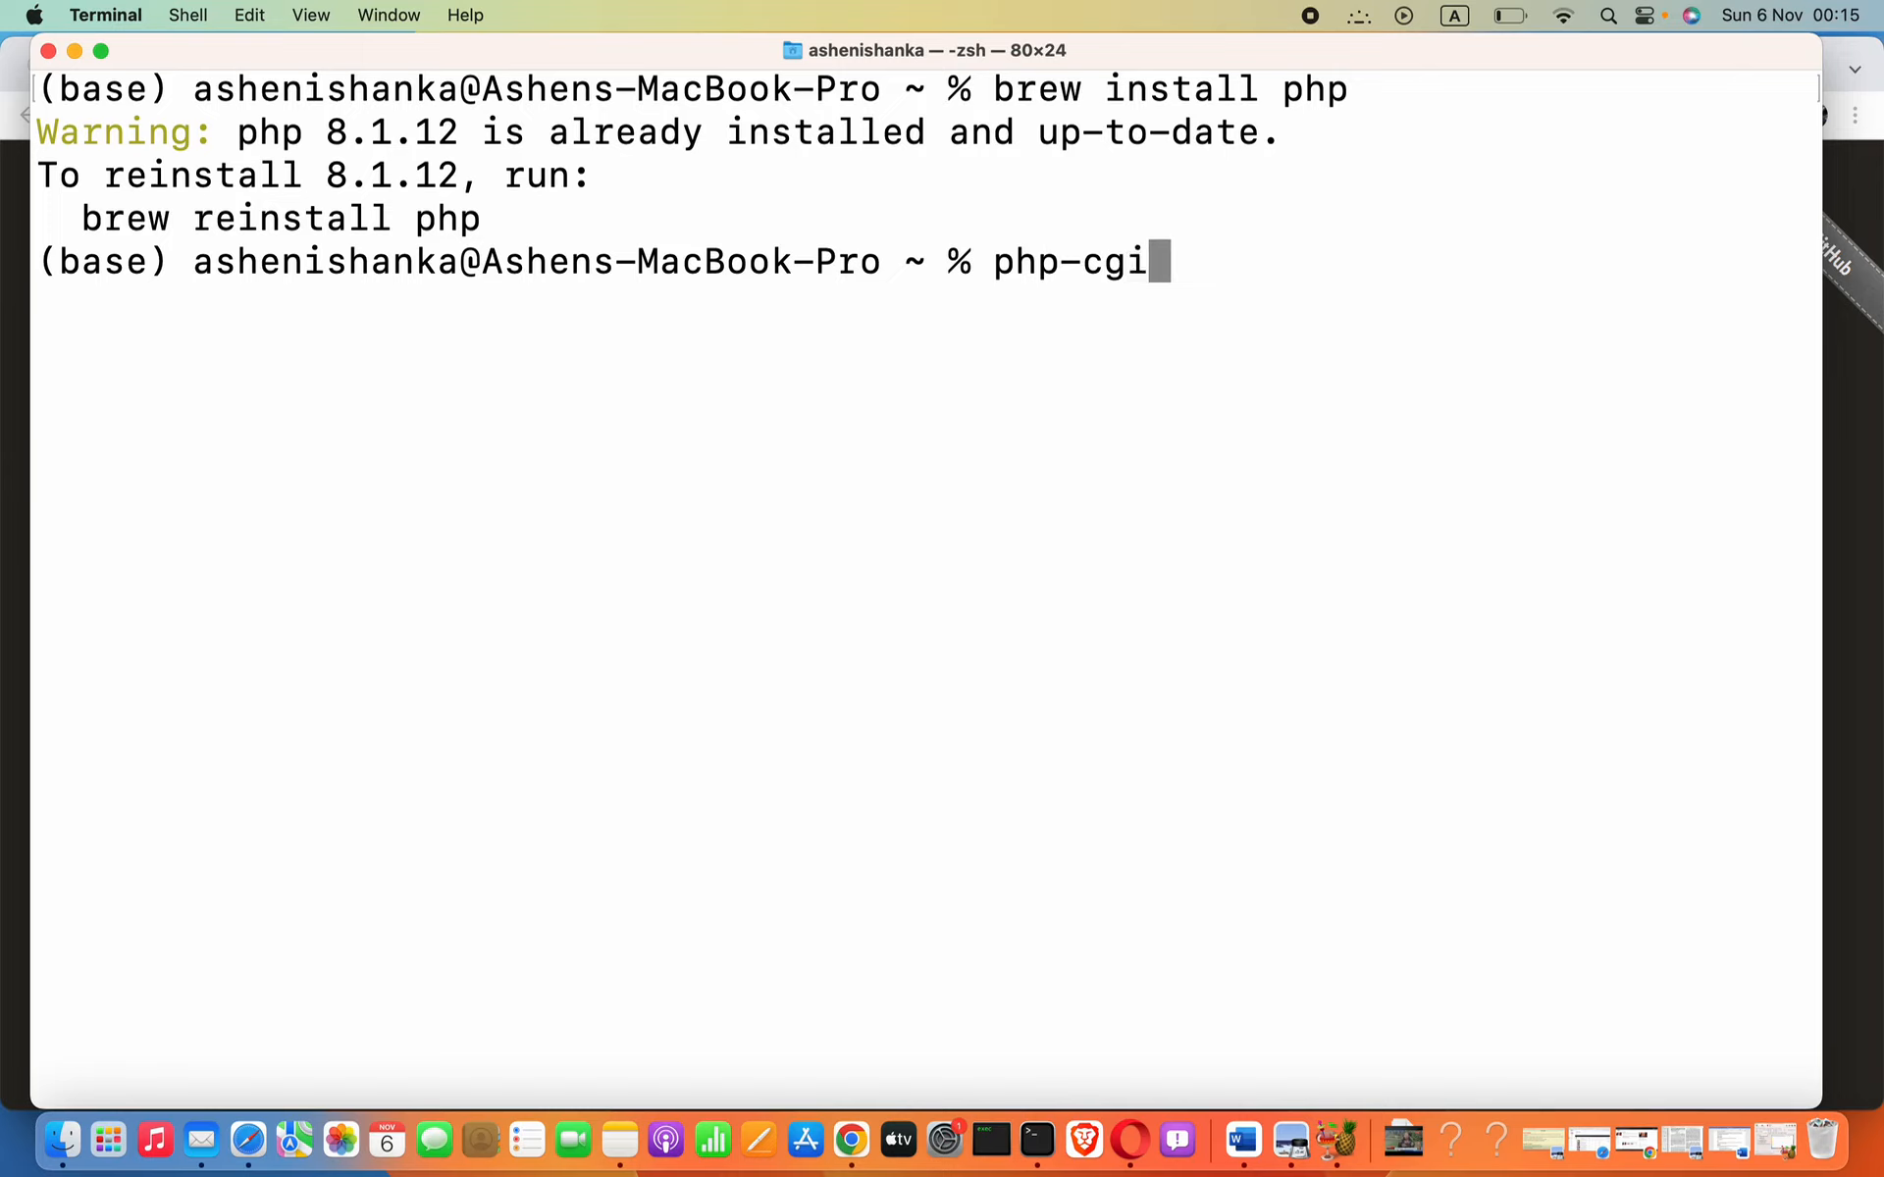
type("--ver")
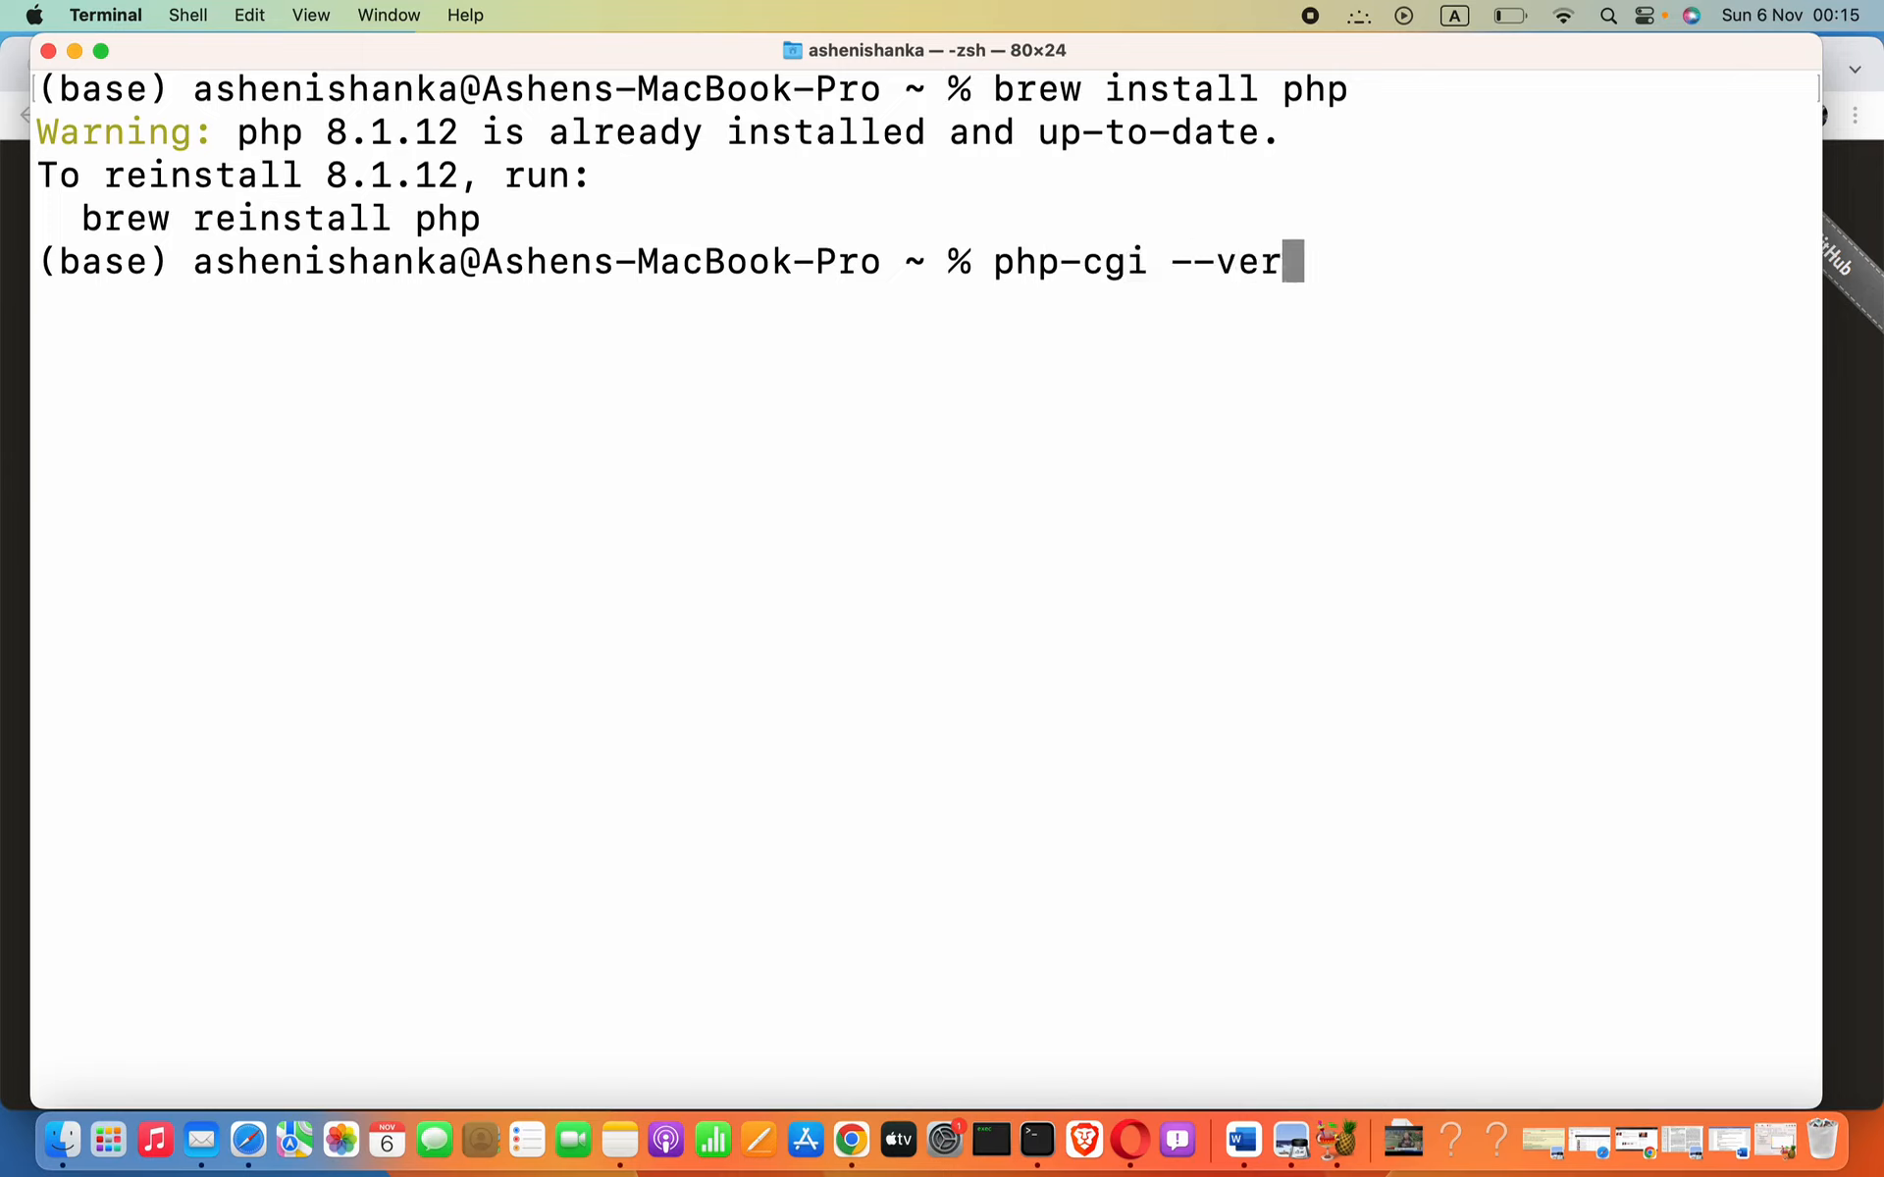
type("sion")
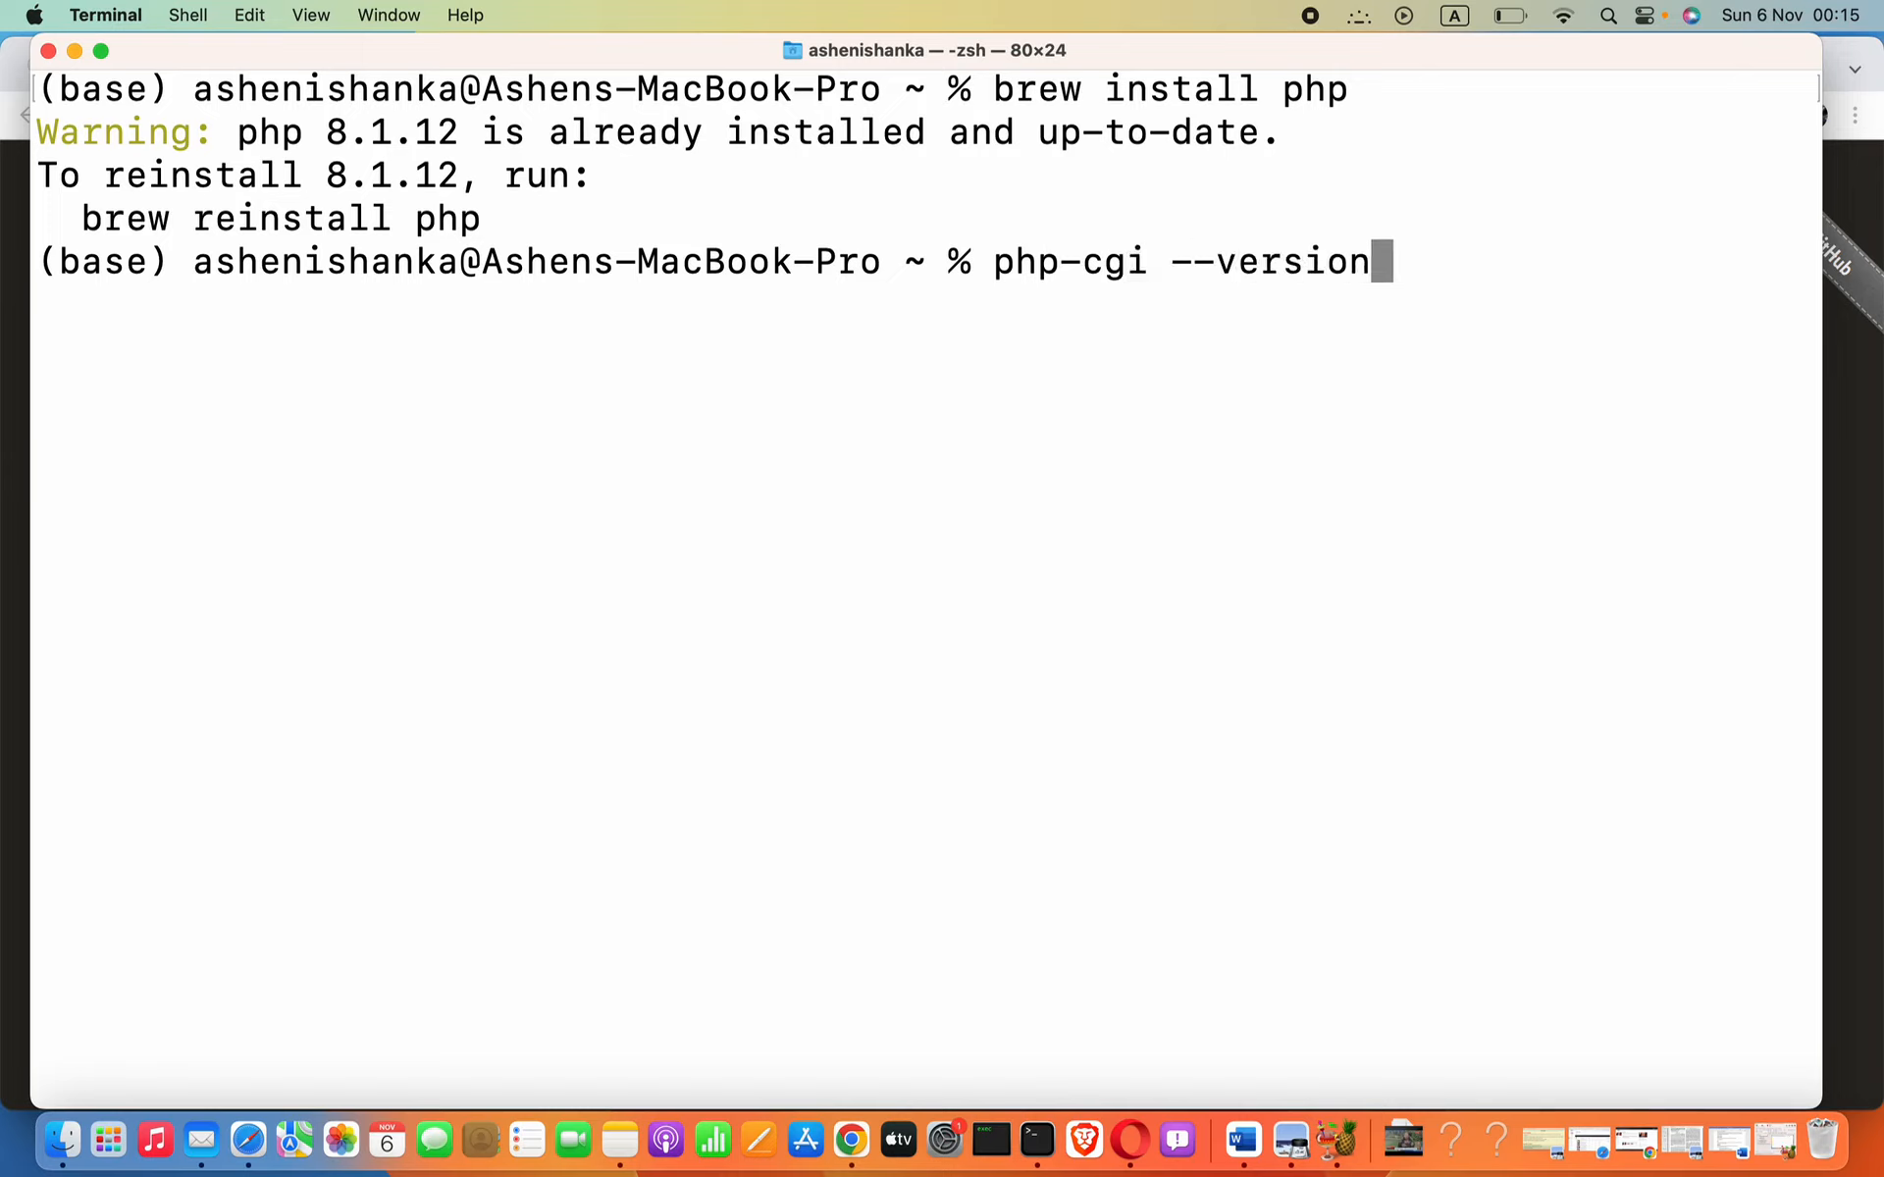